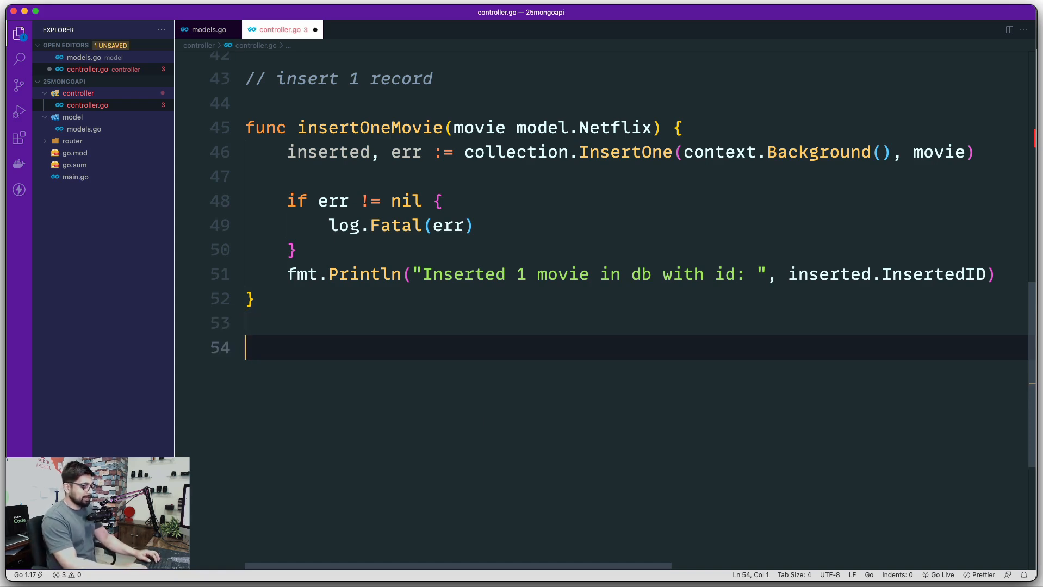
# Add the comment '// update 1 record' below insertOneMovie.
pyautogui.write('//')
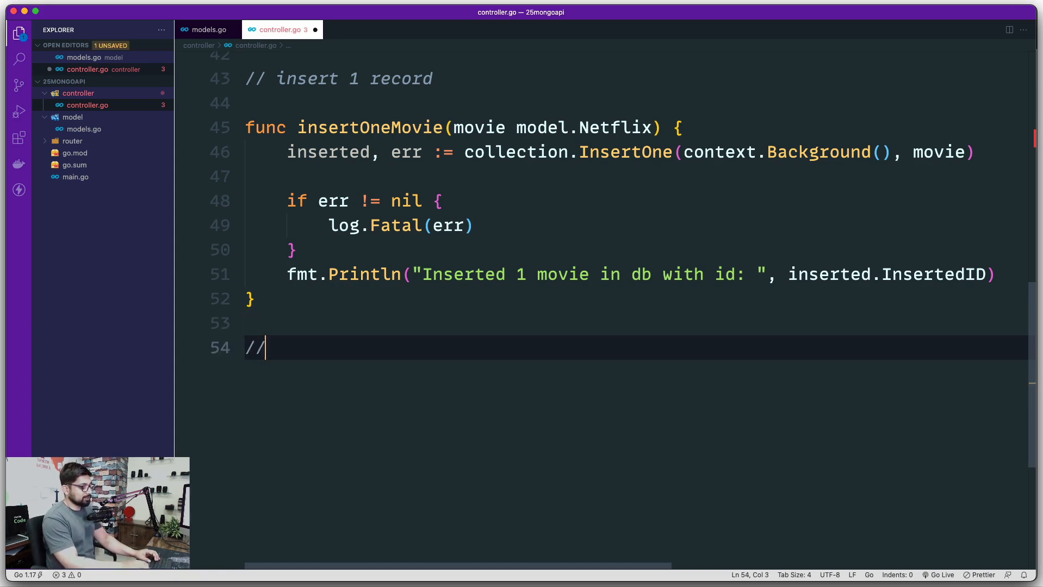
pyautogui.write('update 1 record')
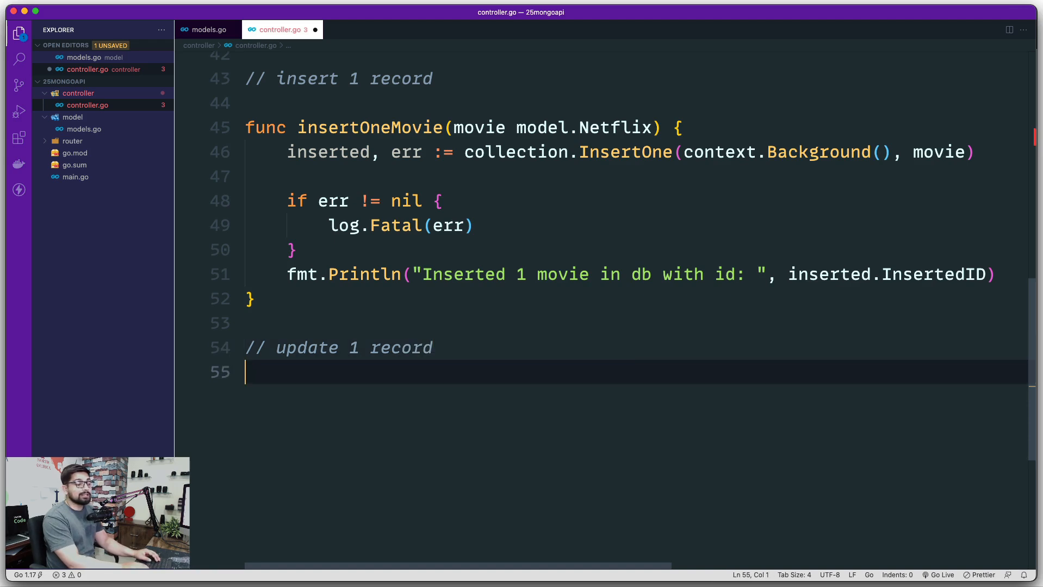
pyautogui.moveTo(462, 371)
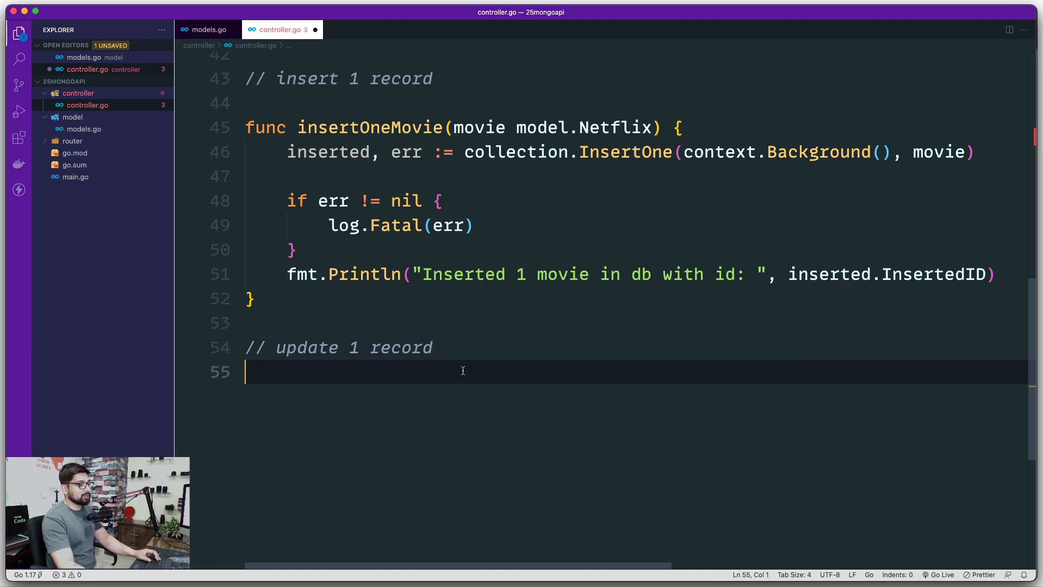
pyautogui.scroll(-3)
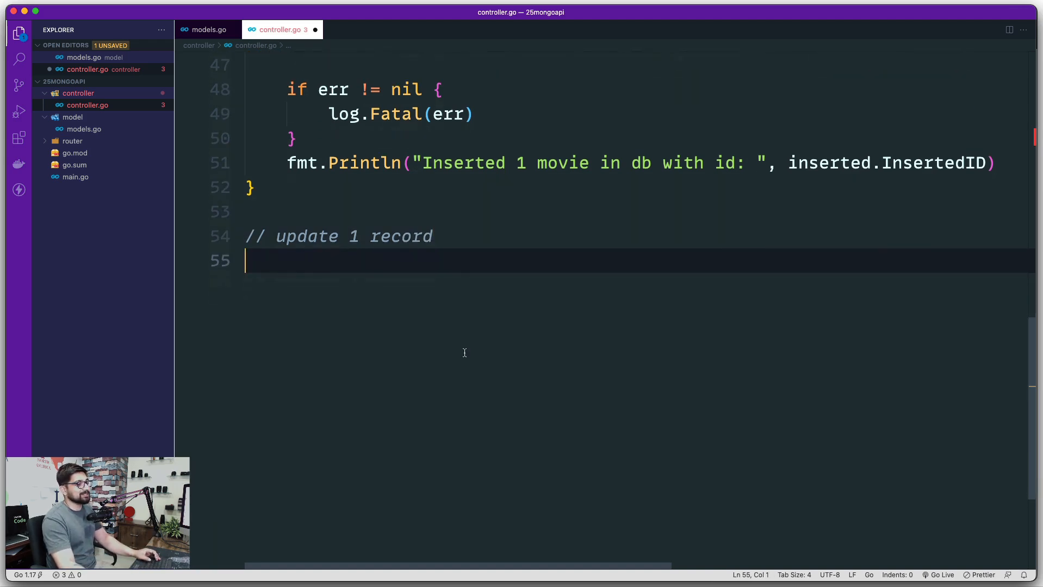
pyautogui.scroll(-3)
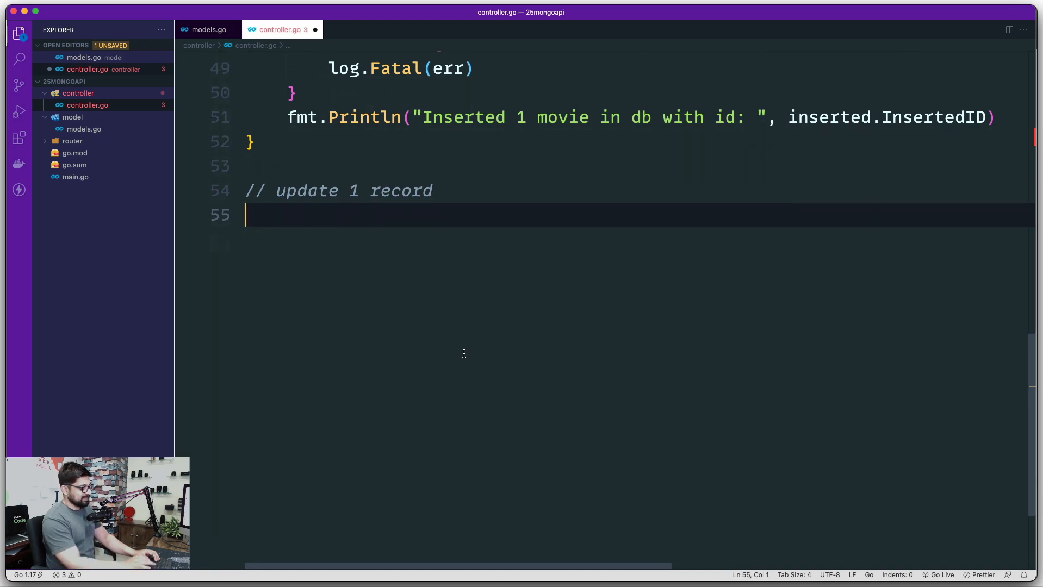
# Declare an empty func updateOneMovie(movieId string) { } under the comment.
pyautogui.write('func')
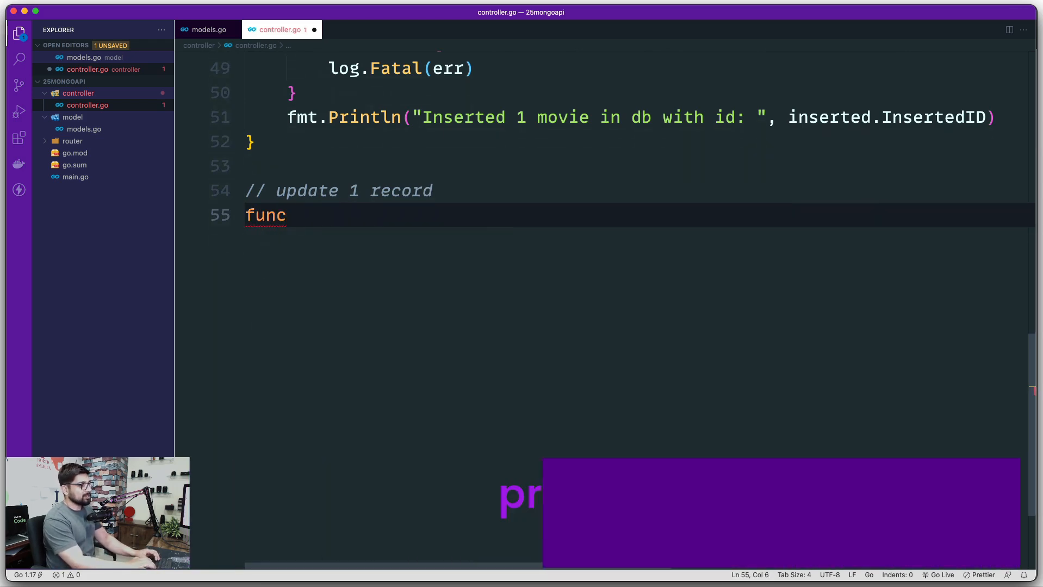
pyautogui.write('updateO')
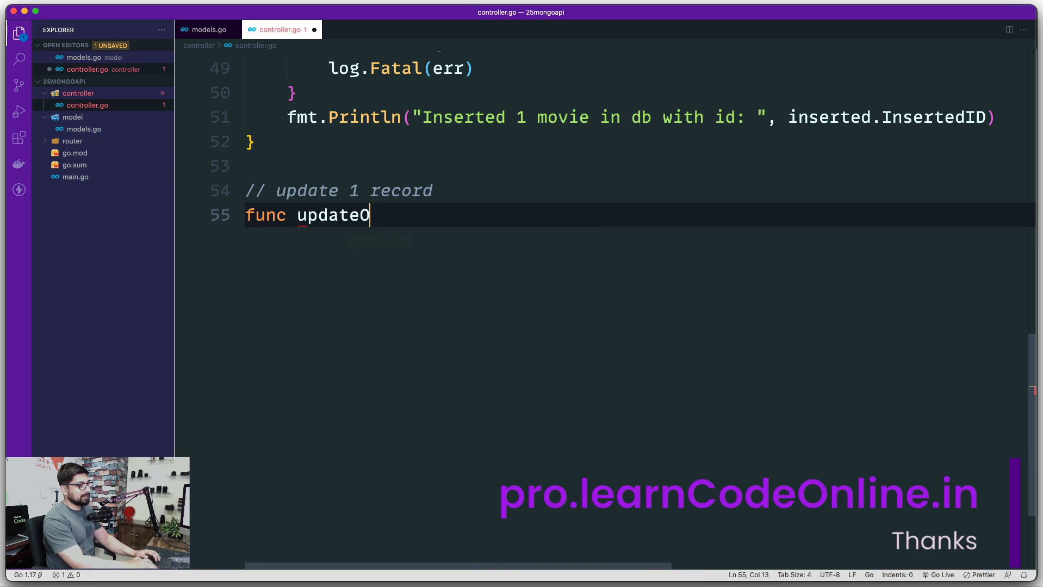
pyautogui.write('neMoviw')
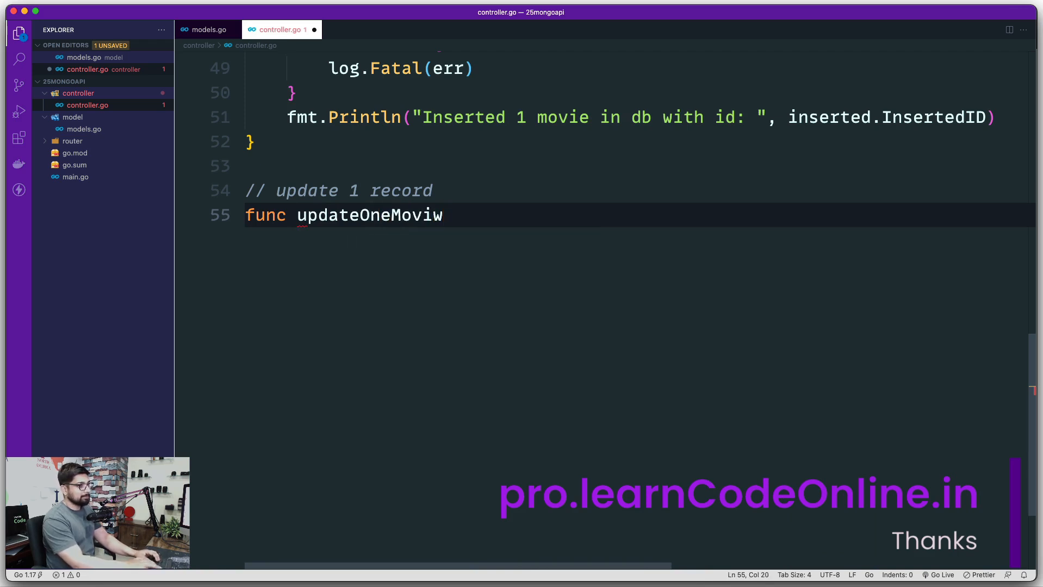
pyautogui.write('e()')
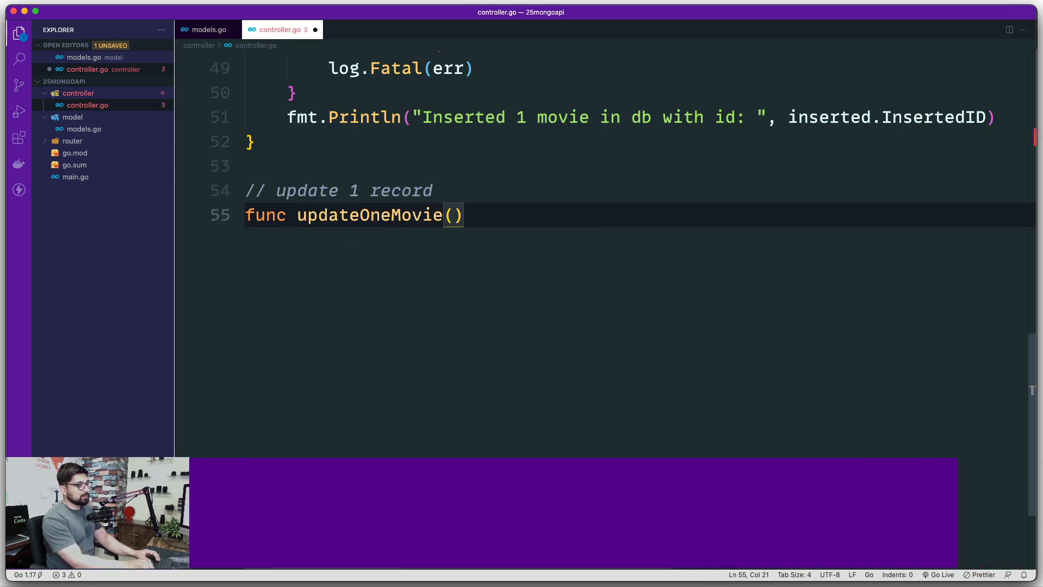
pyautogui.write('movi')
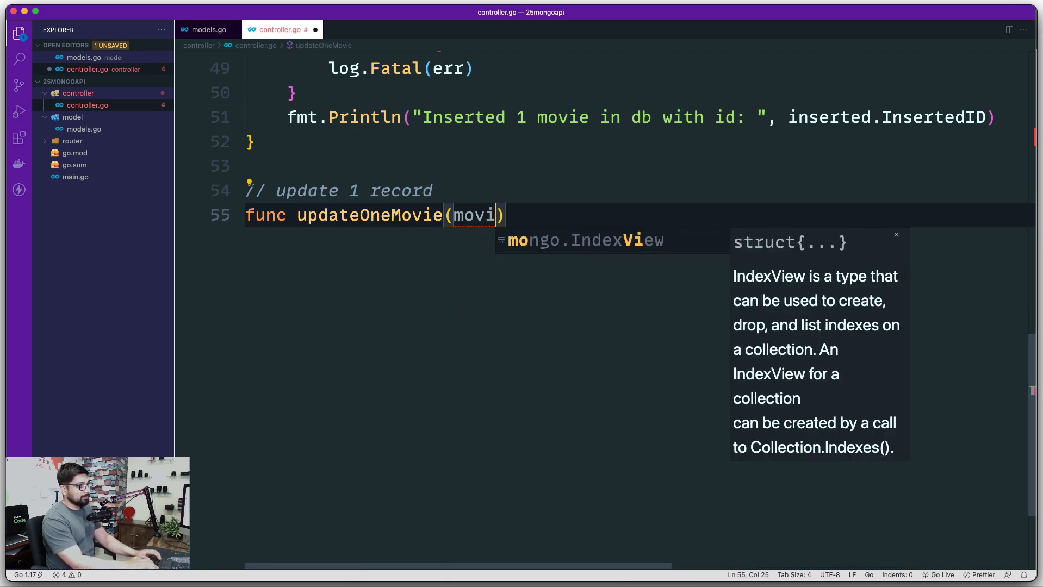
pyautogui.write('eId')
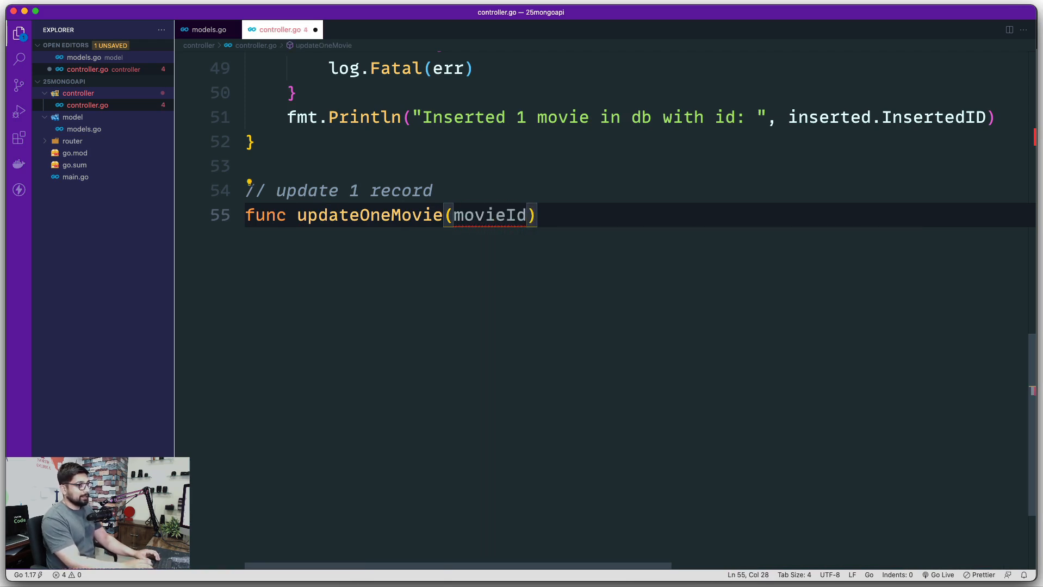
pyautogui.write('string')
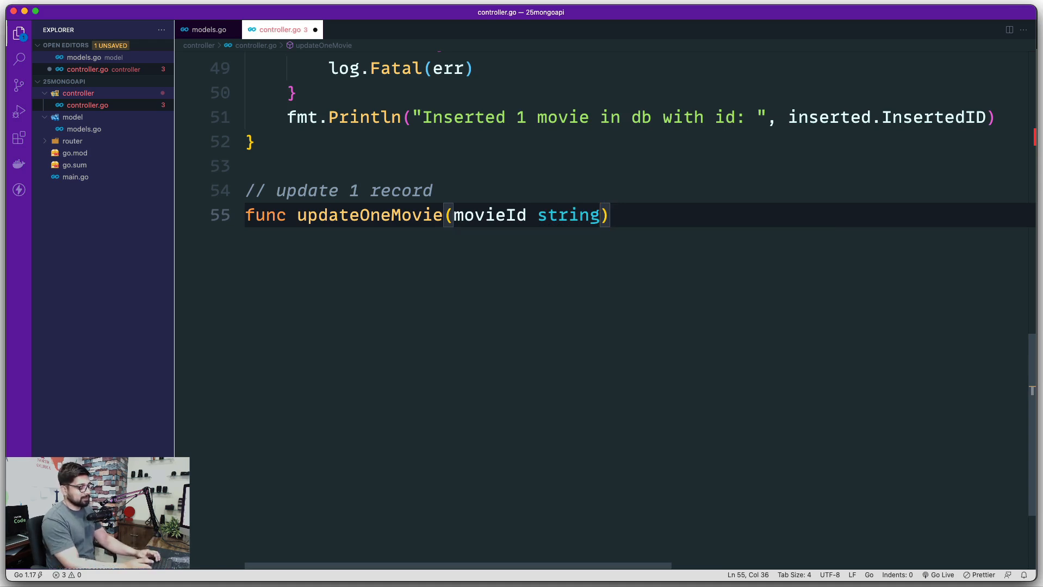
pyautogui.write('{')
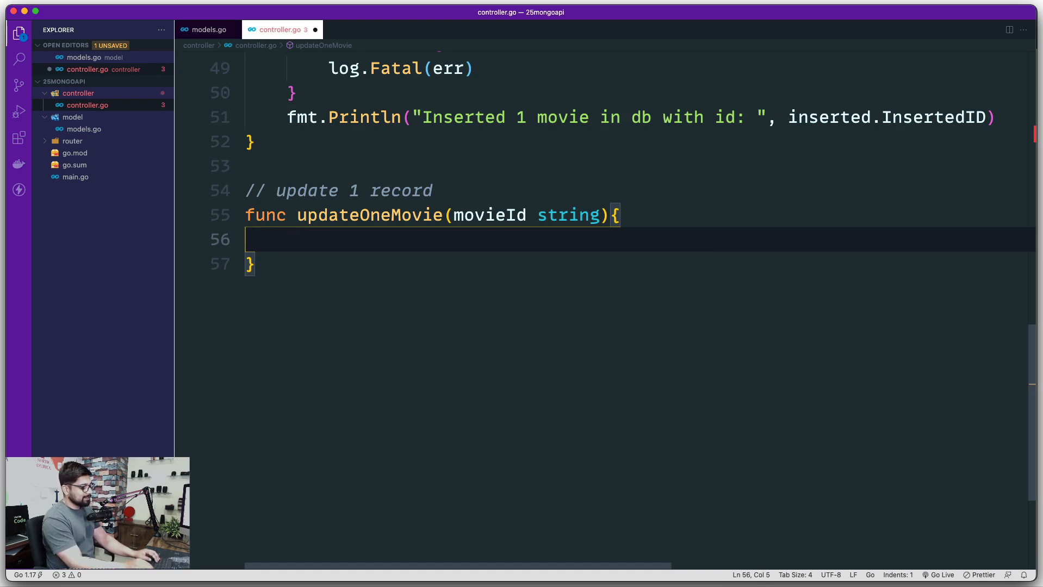
# Write id, _ := primitive.ObjectIDFromHex(movieId) as the function's first line.
pyautogui.write('primitive')
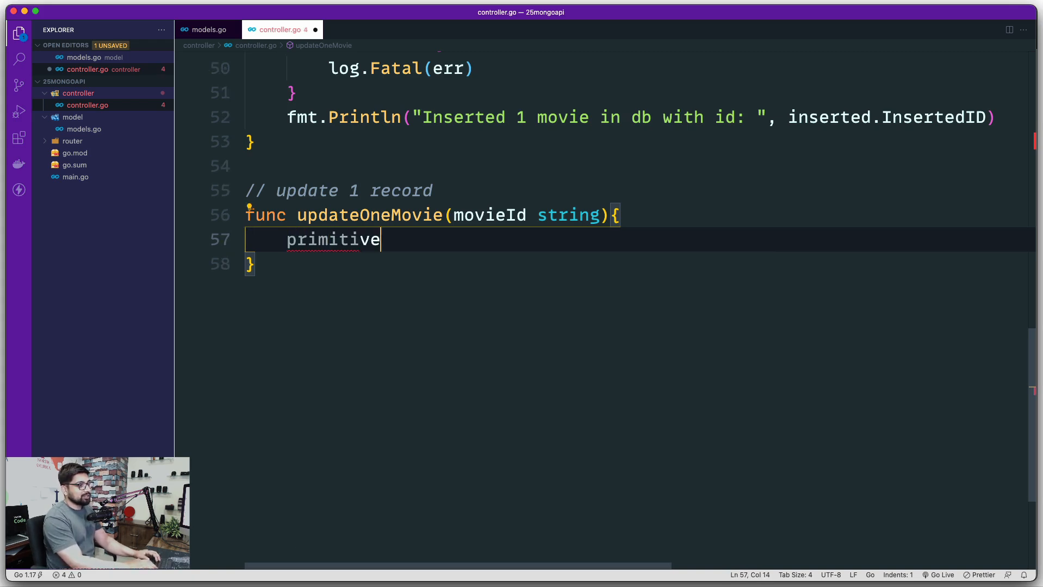
pyautogui.write('.')
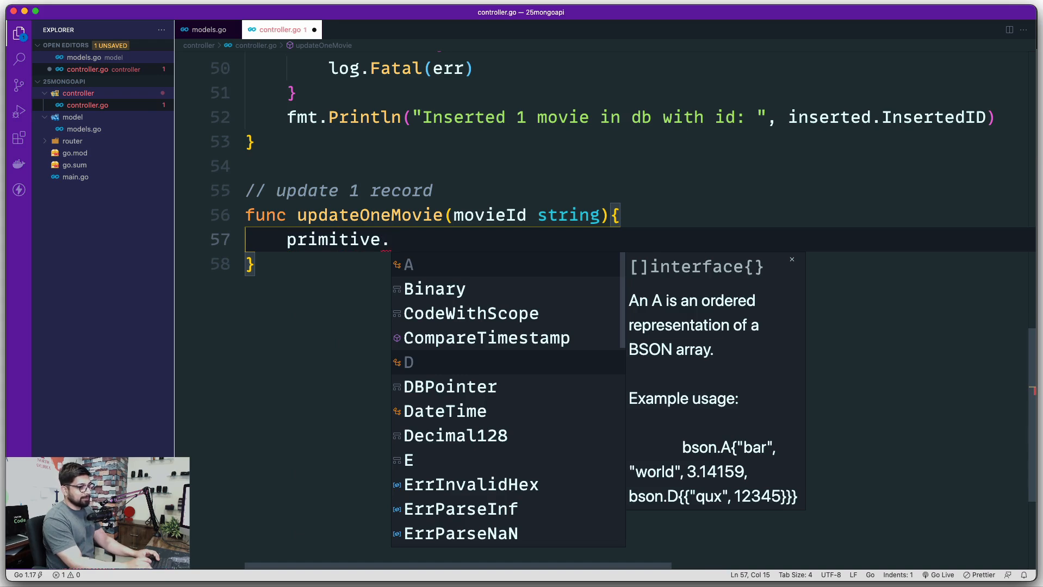
pyautogui.write('Ob')
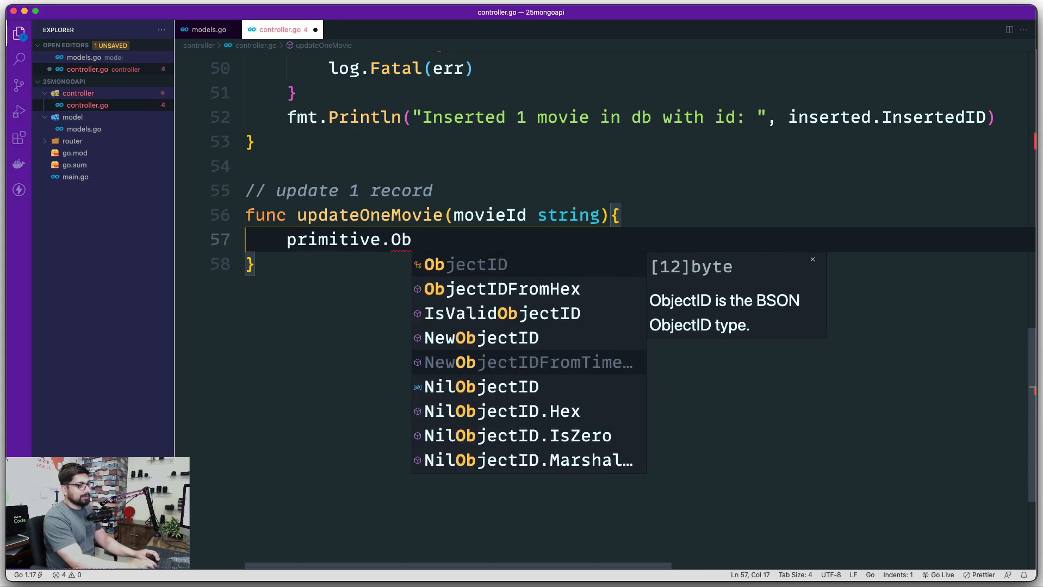
pyautogui.moveTo(529, 289)
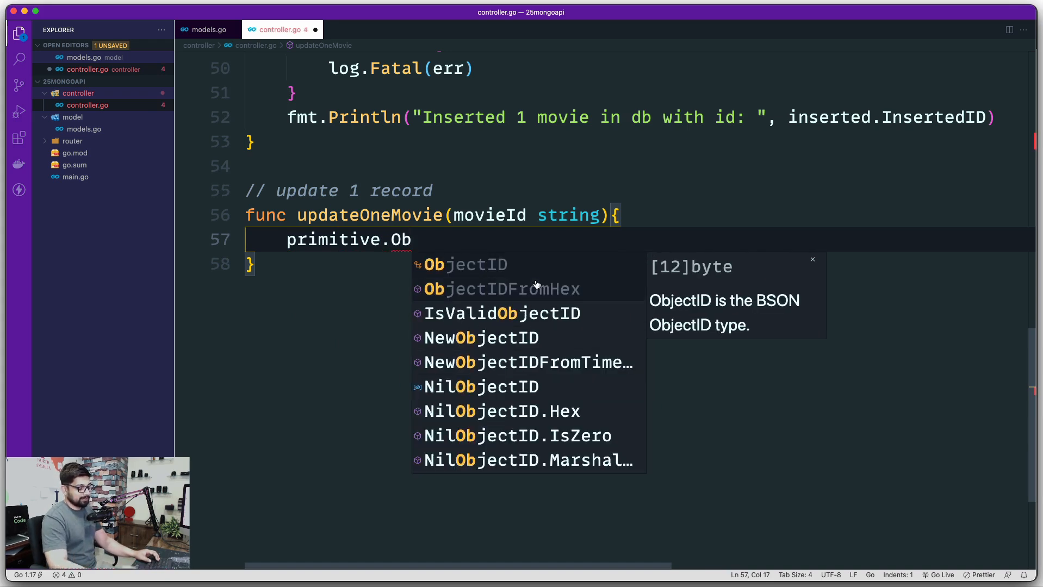
pyautogui.moveTo(500, 289)
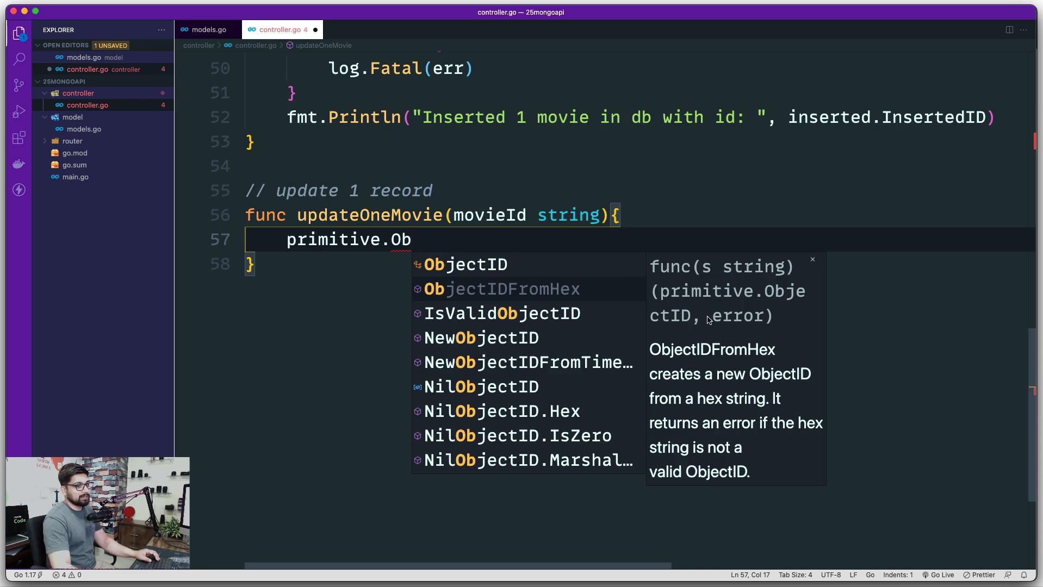
pyautogui.moveTo(734, 405)
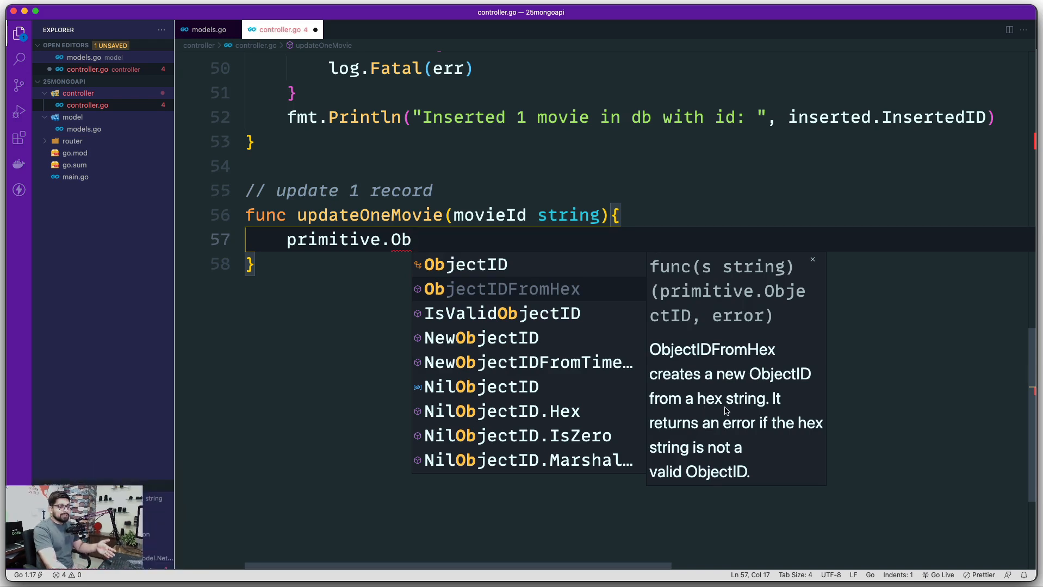
pyautogui.moveTo(736, 477)
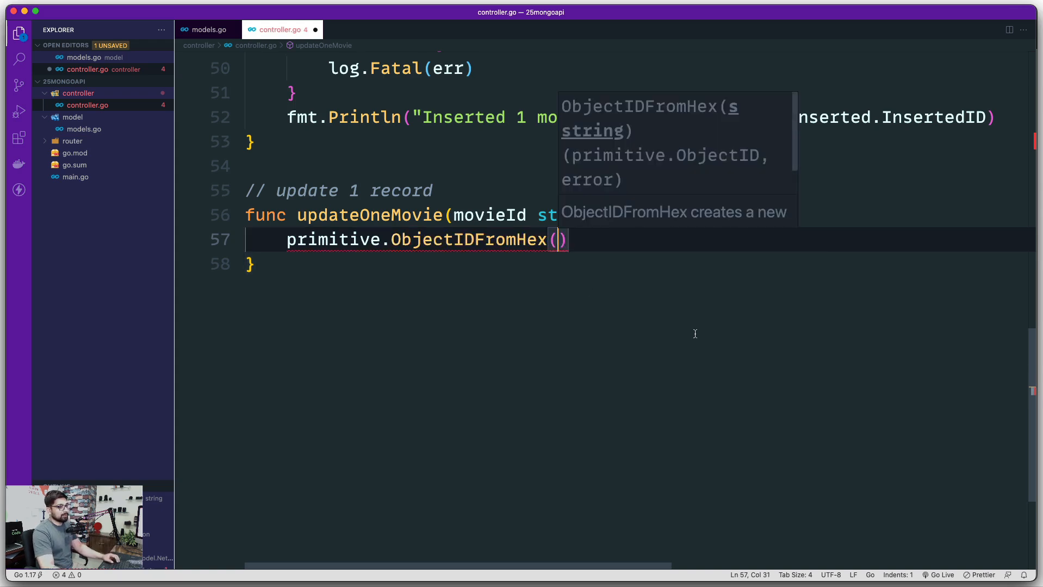
pyautogui.write('movieId')
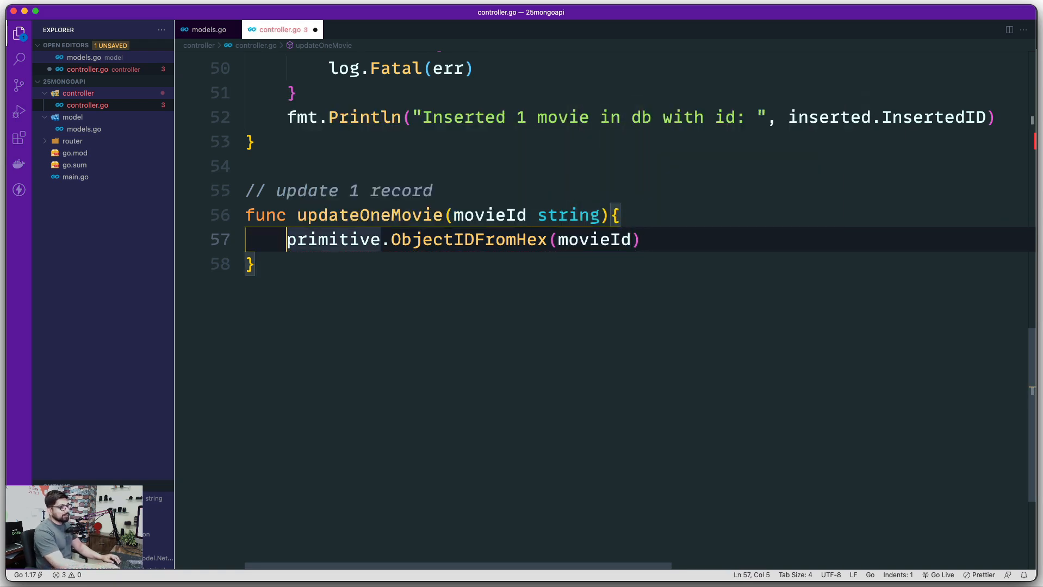
pyautogui.write('id,')
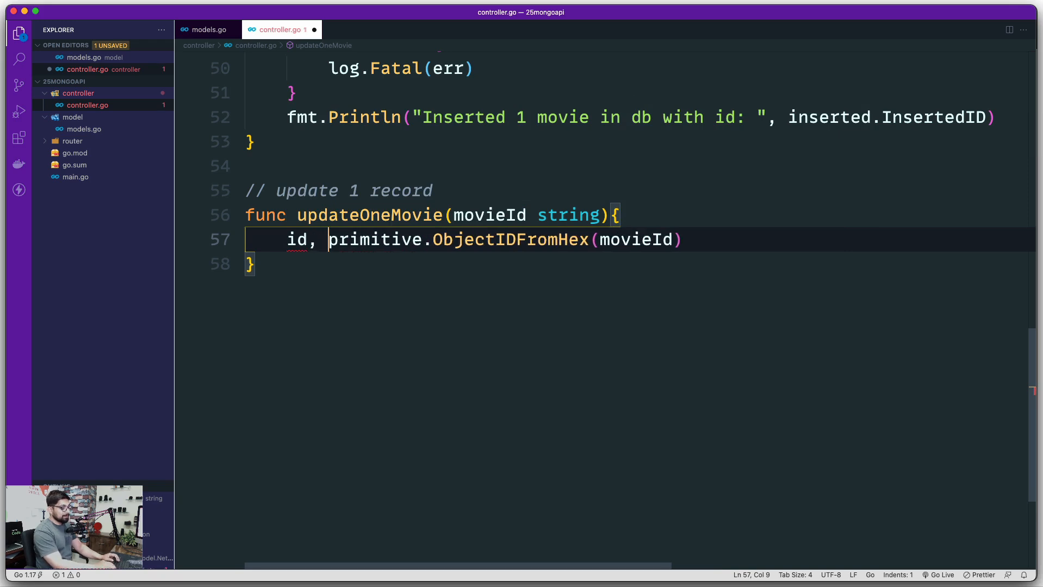
pyautogui.write('_ :=')
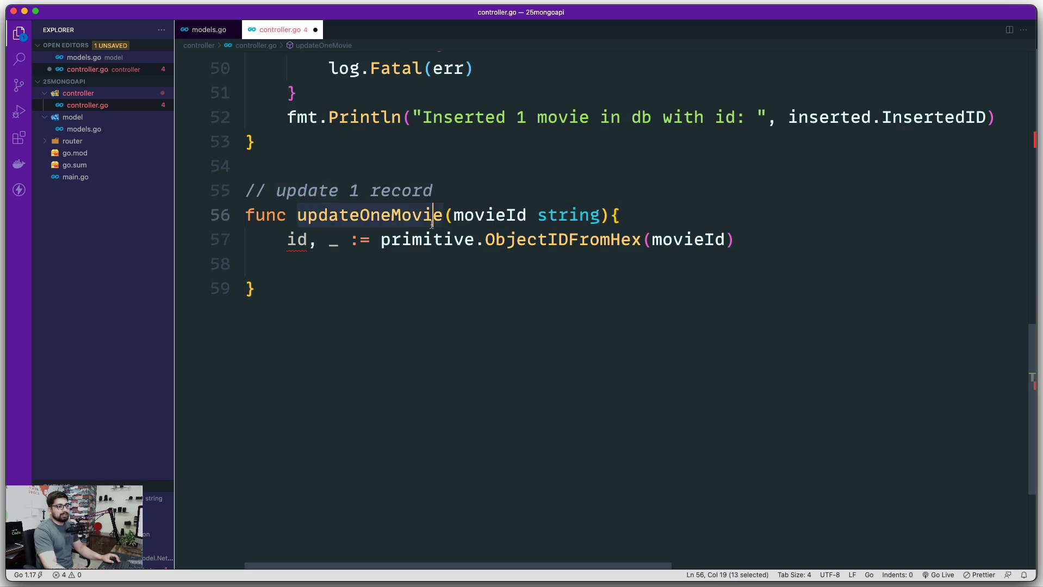
pyautogui.moveTo(490, 277)
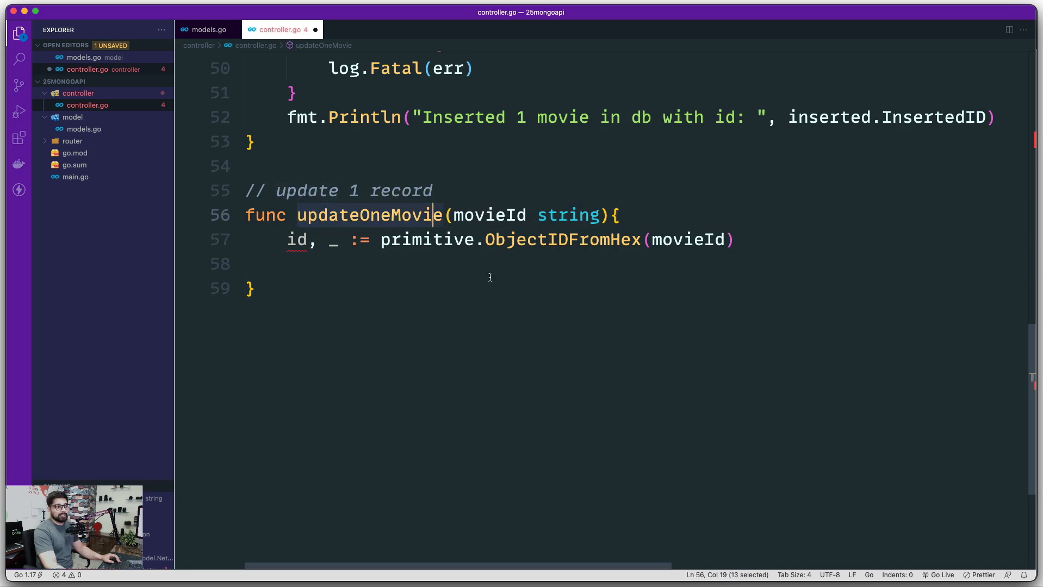
# Start a new line filter := bson.M, weighing bson.M against bson.D.
pyautogui.click(250, 288)
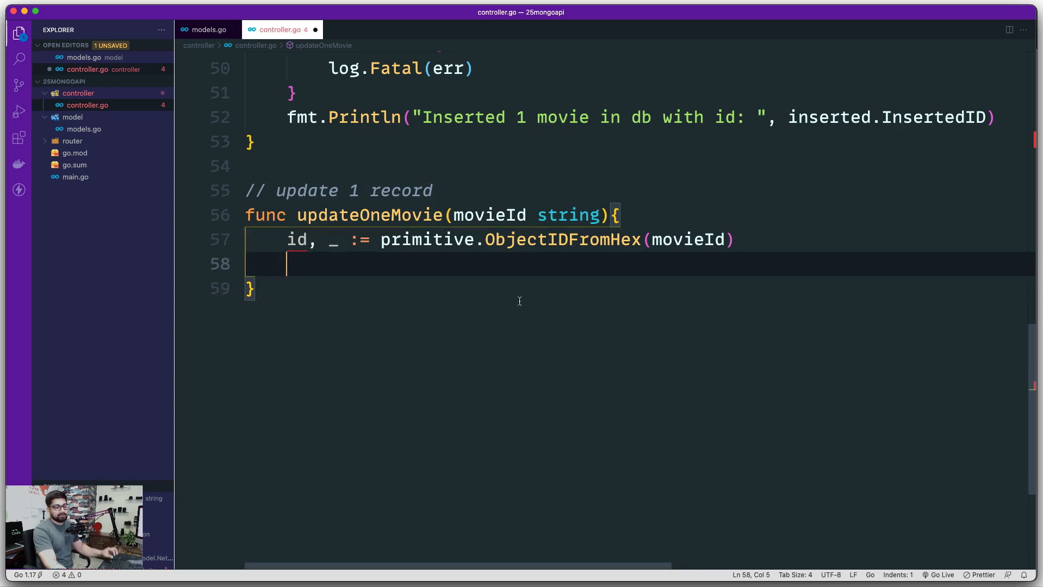
pyautogui.moveTo(546, 318)
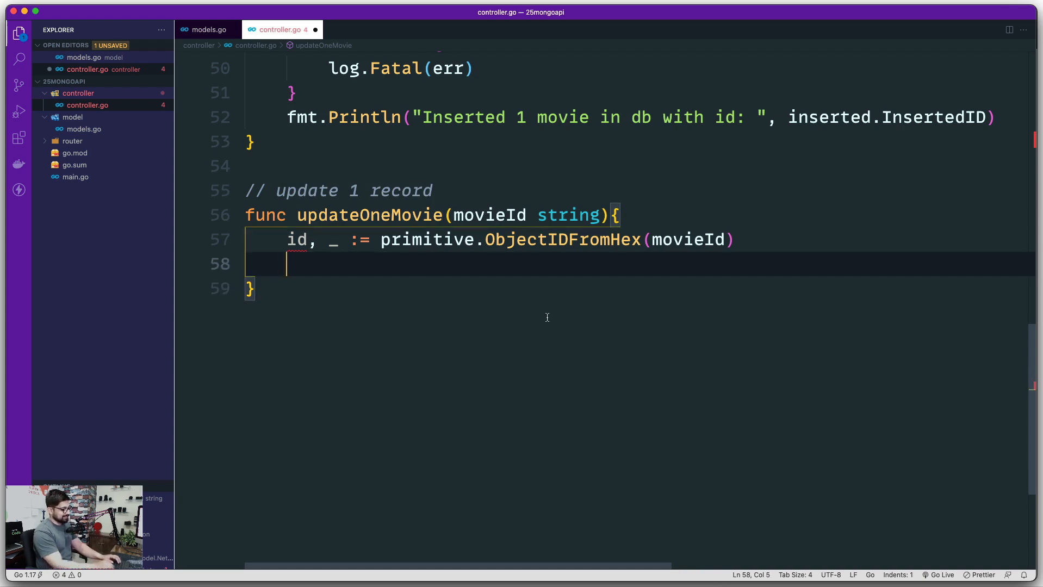
pyautogui.write('fil')
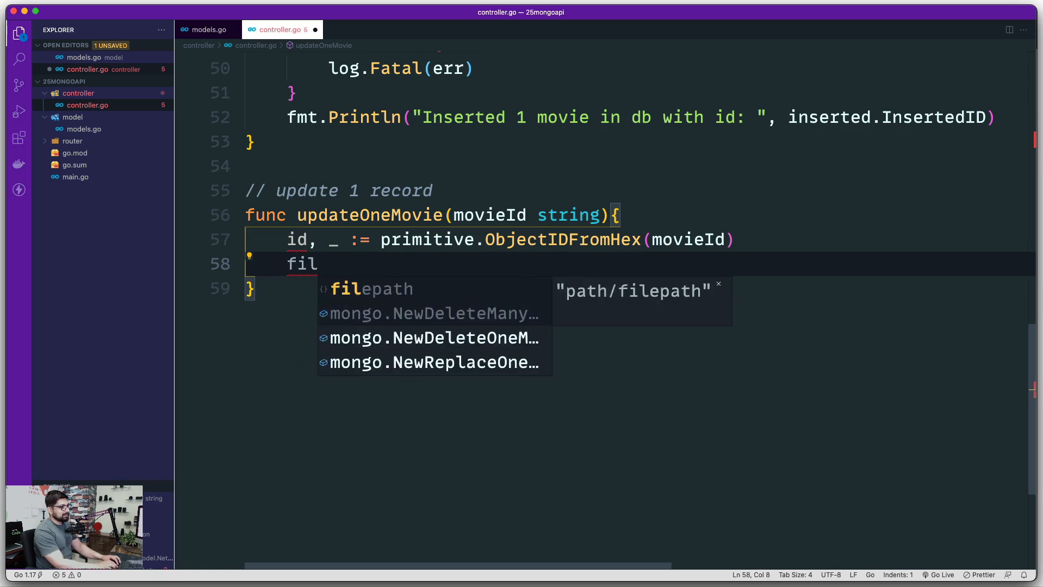
pyautogui.write('ter')
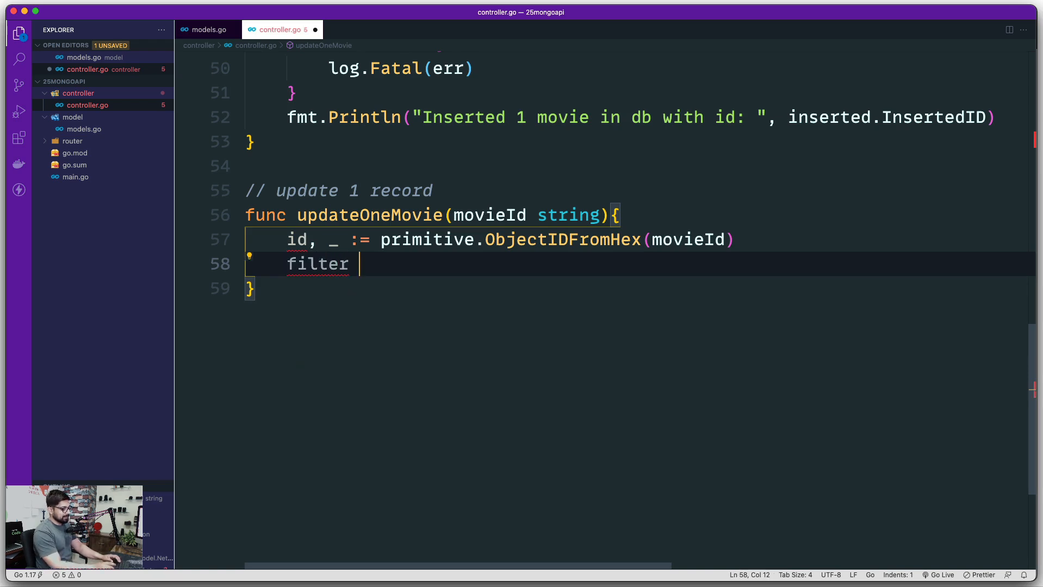
pyautogui.write(':=')
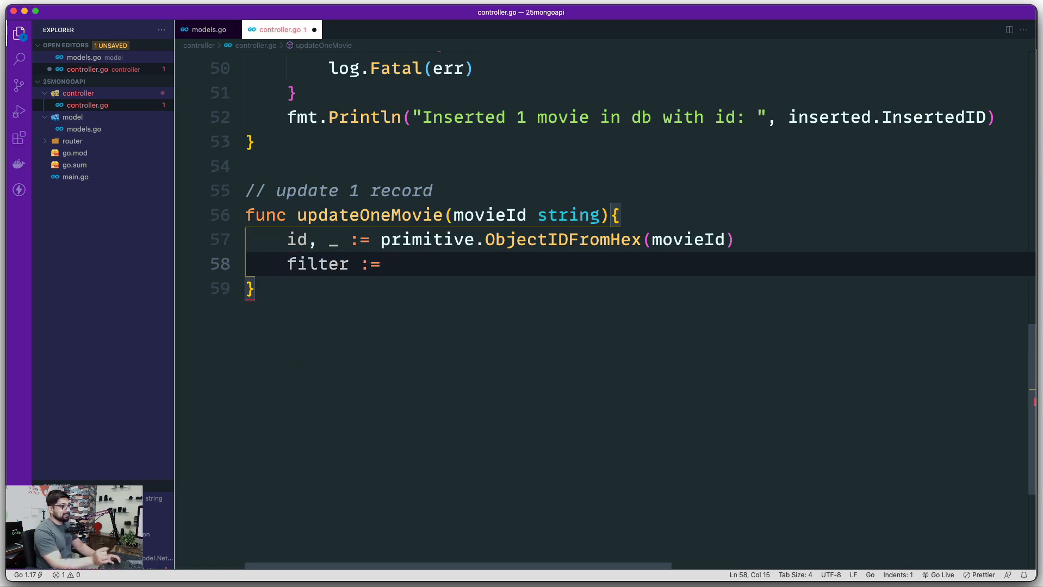
pyautogui.write('bson')
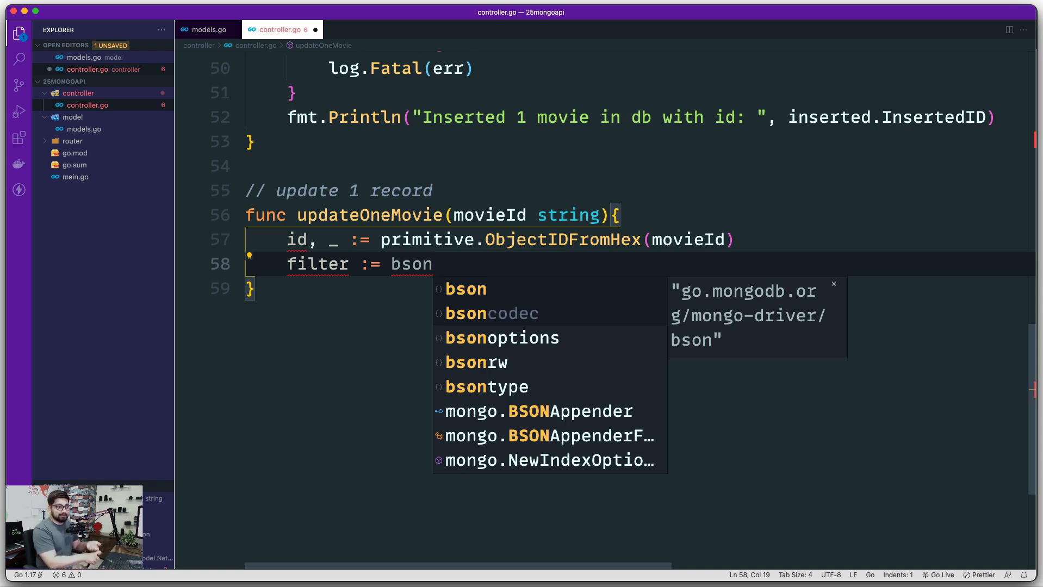
pyautogui.write('.')
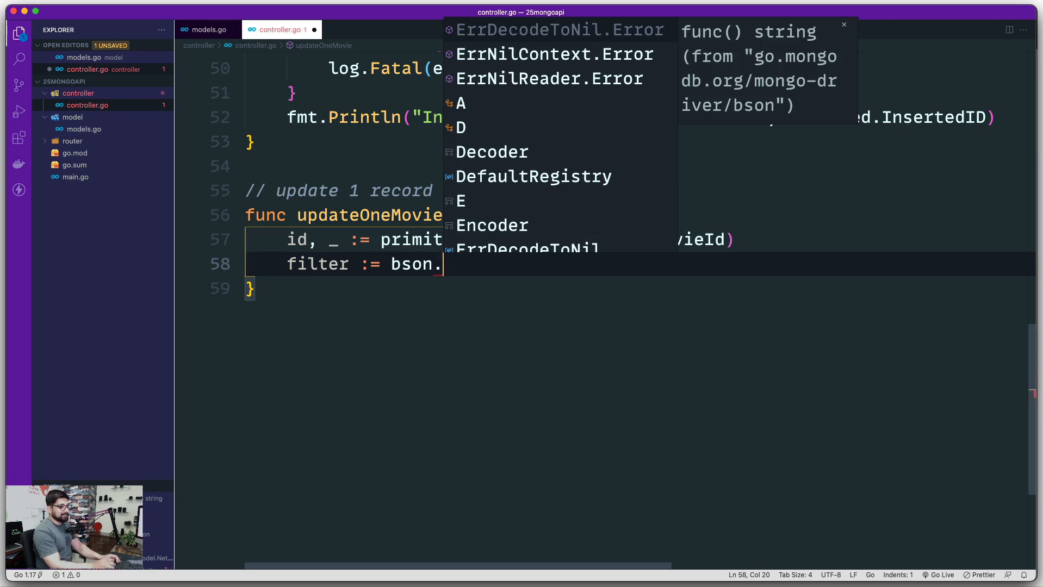
pyautogui.write('M')
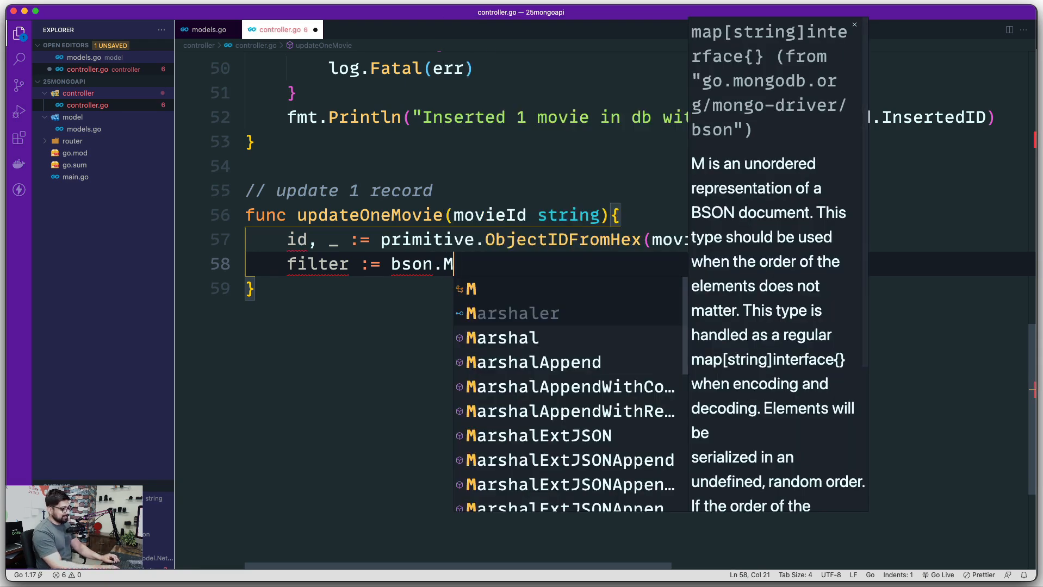
pyautogui.write('D')
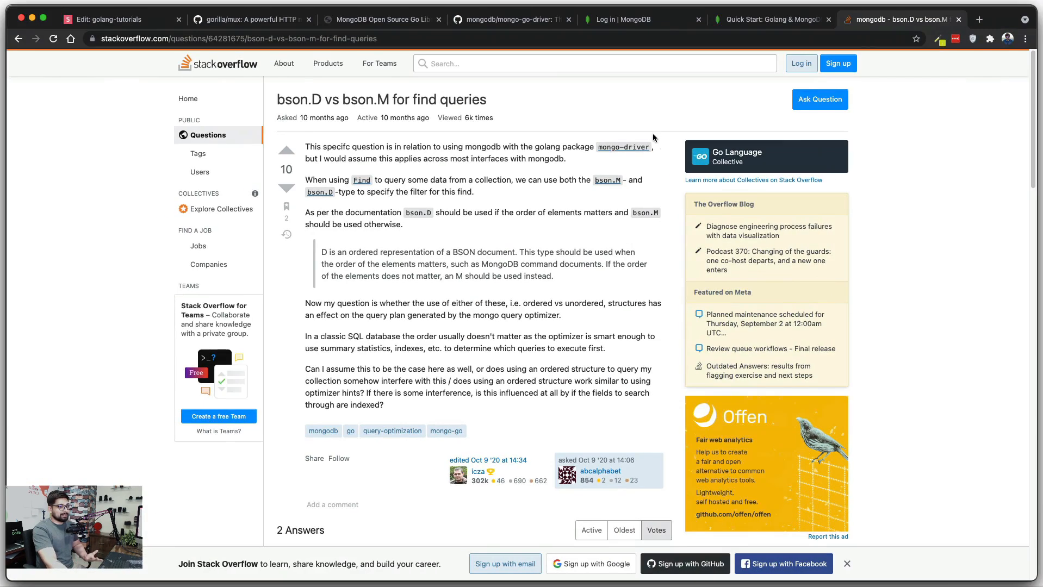
pyautogui.click(772, 19)
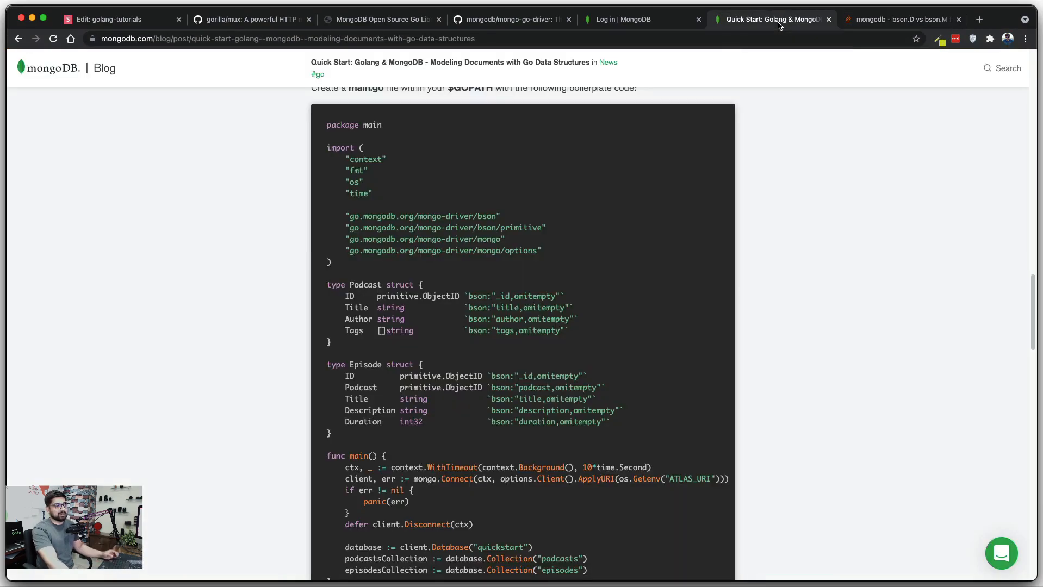
pyautogui.moveTo(256, 240)
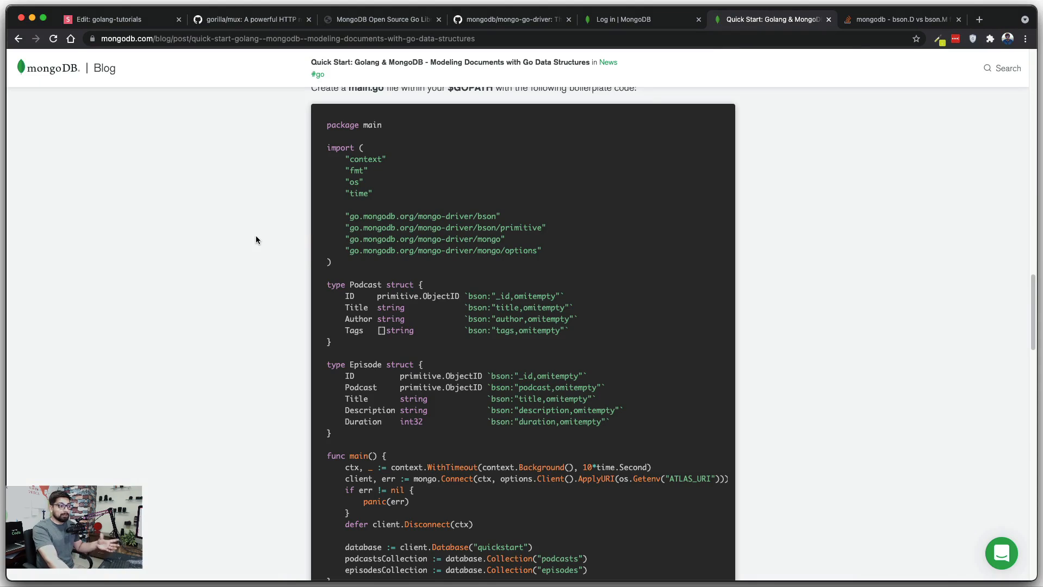
pyautogui.scroll(-3)
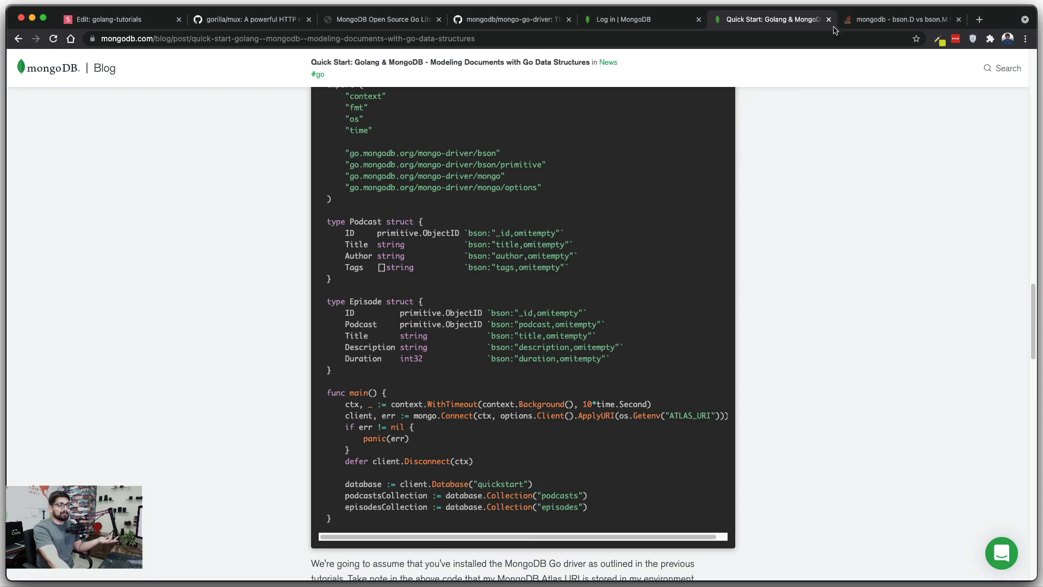
pyautogui.click(901, 19)
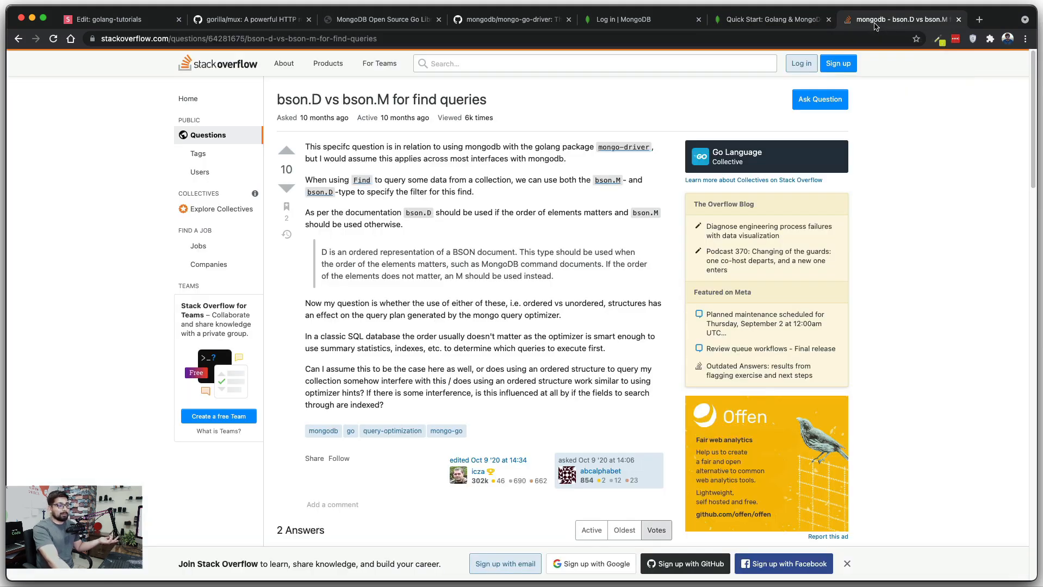
pyautogui.moveTo(600, 246)
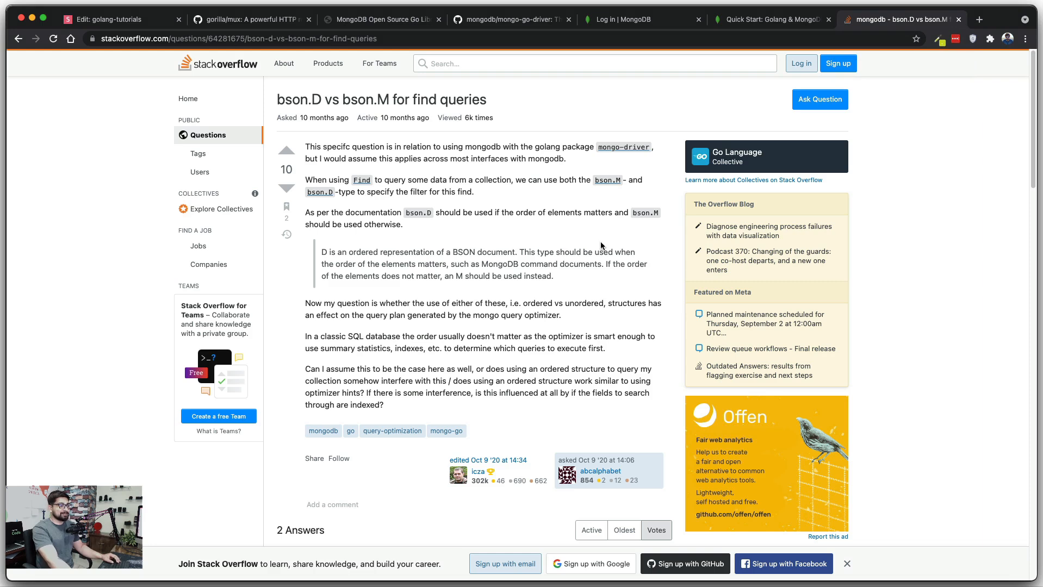
pyautogui.moveTo(398, 150)
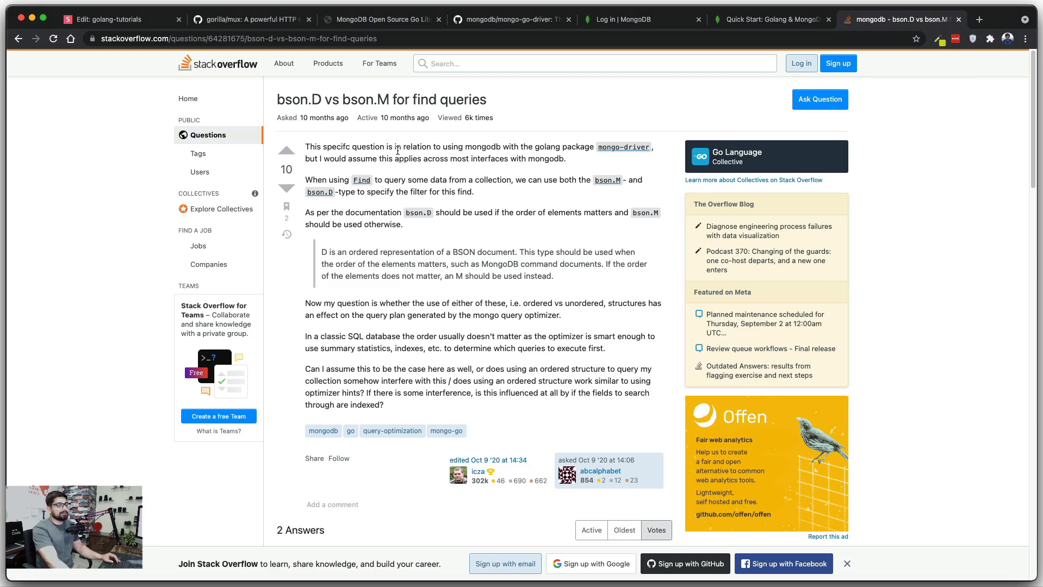
pyautogui.moveTo(525, 179)
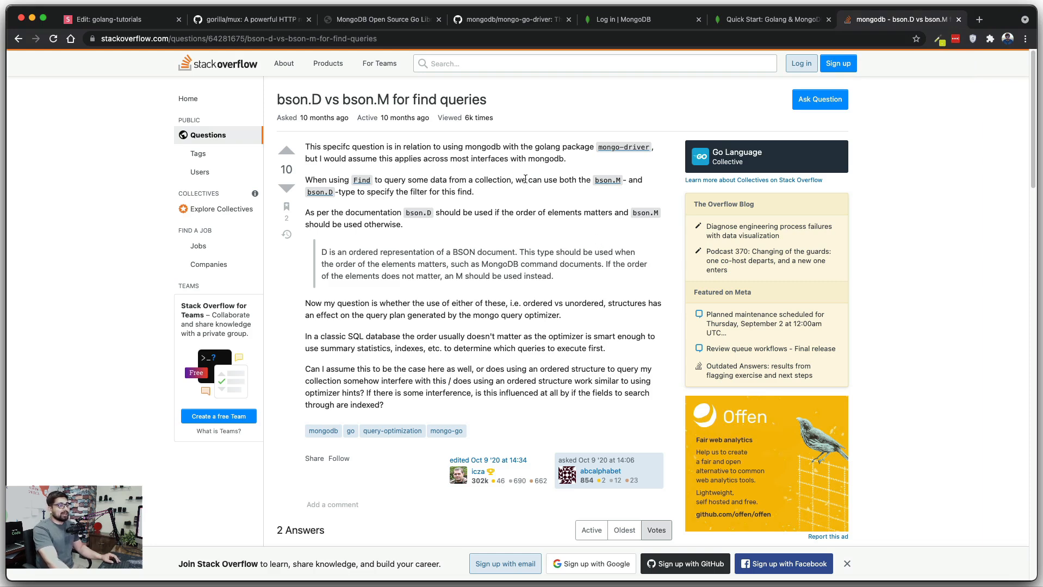
pyautogui.moveTo(585, 200)
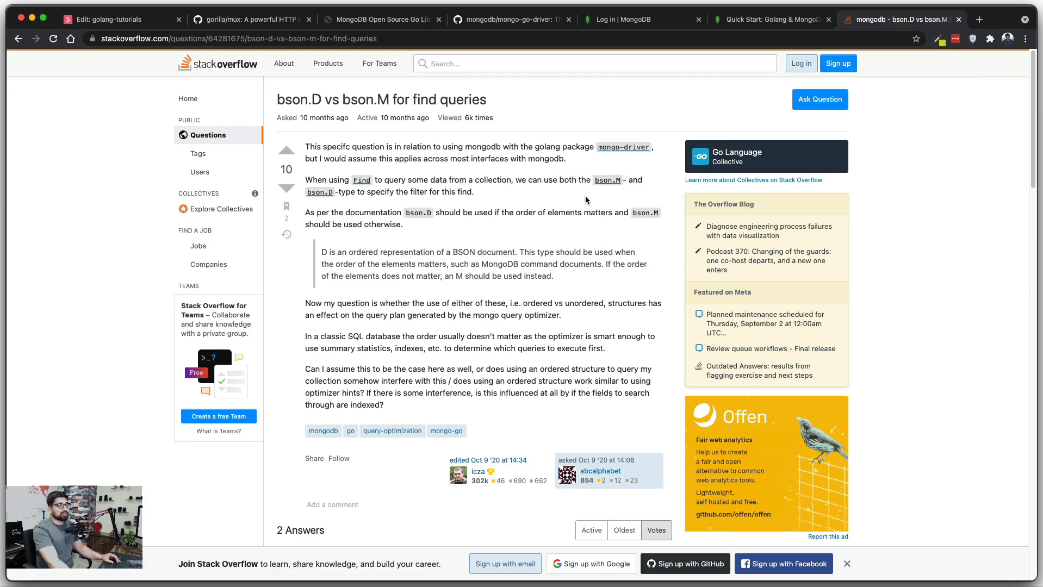
pyautogui.moveTo(439, 190)
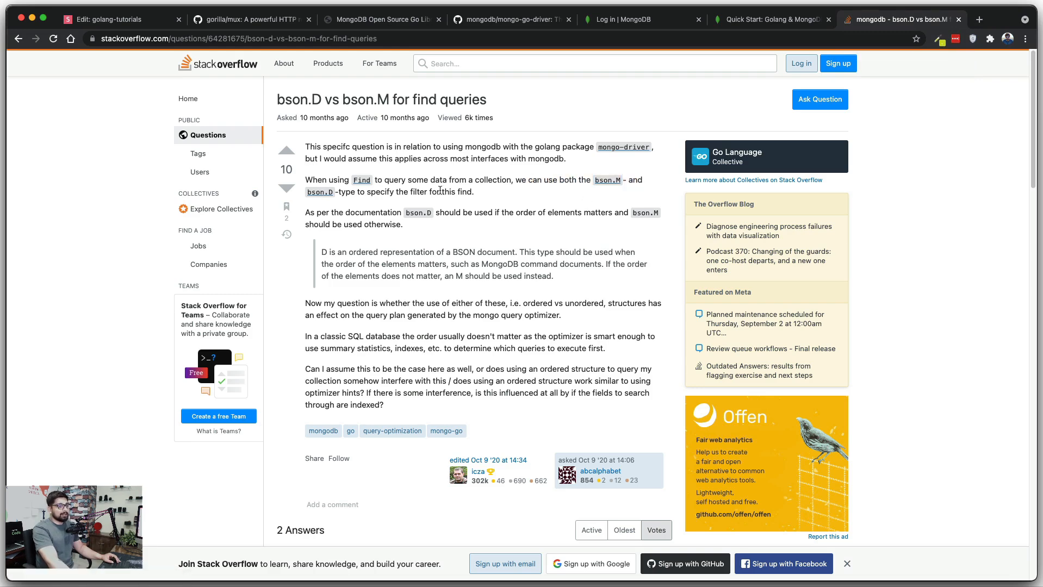
# Scroll through the Stack Overflow answer on bson.D vs bson.M for find queries.
pyautogui.scroll(-3)
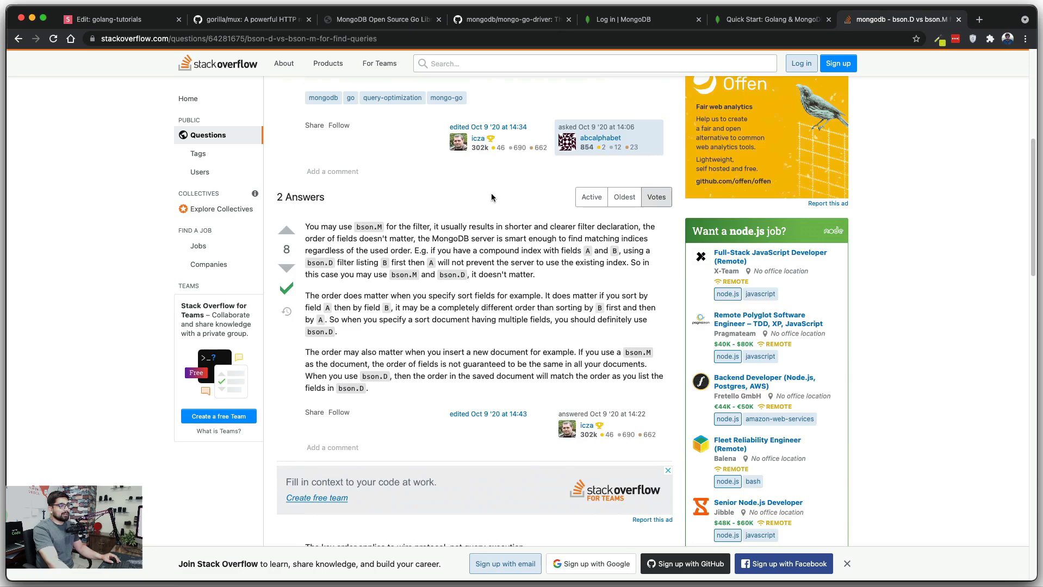
pyautogui.scroll(-3)
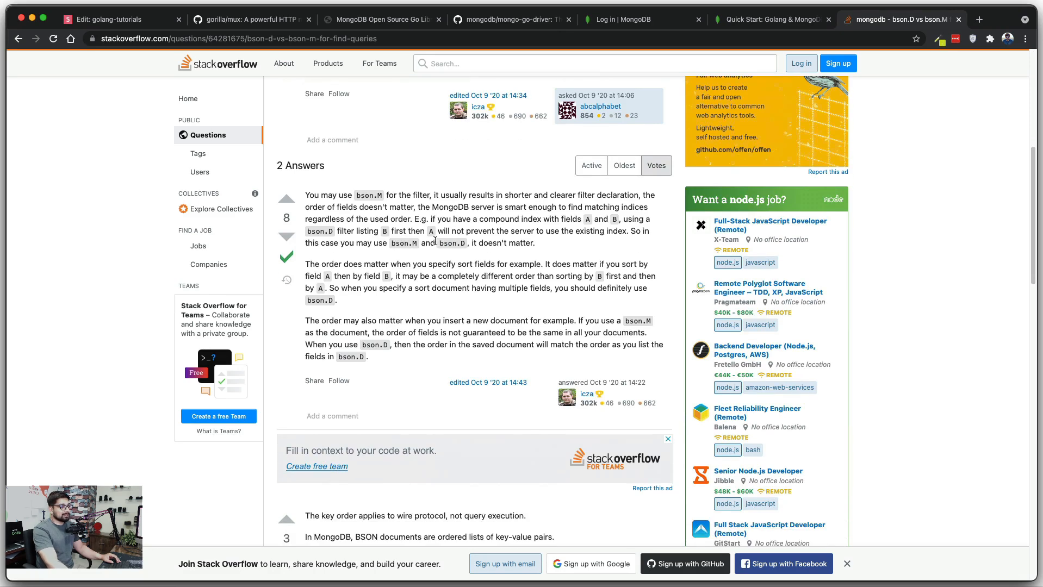
pyautogui.moveTo(423, 191)
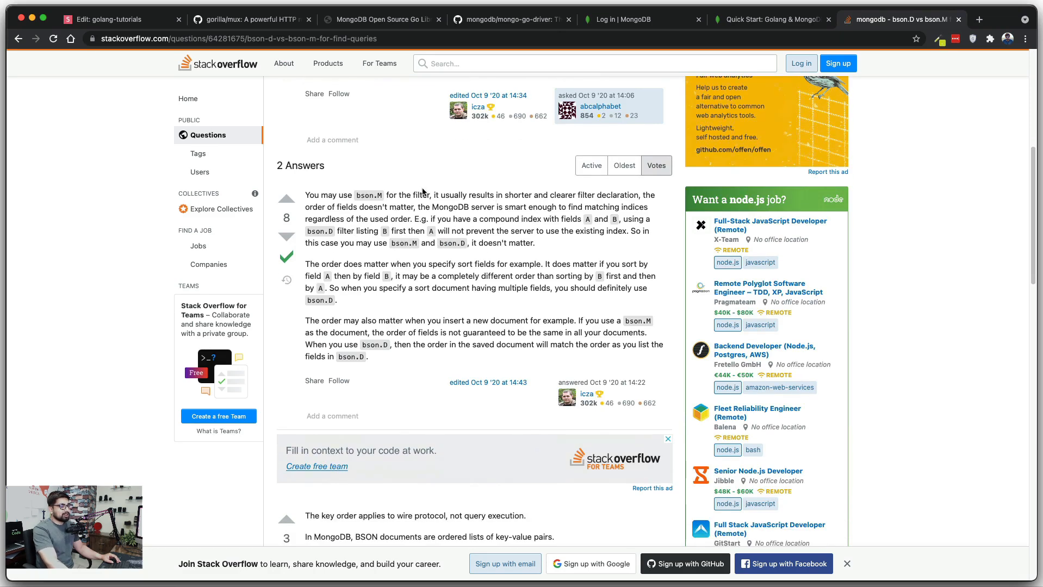
pyautogui.moveTo(592, 195)
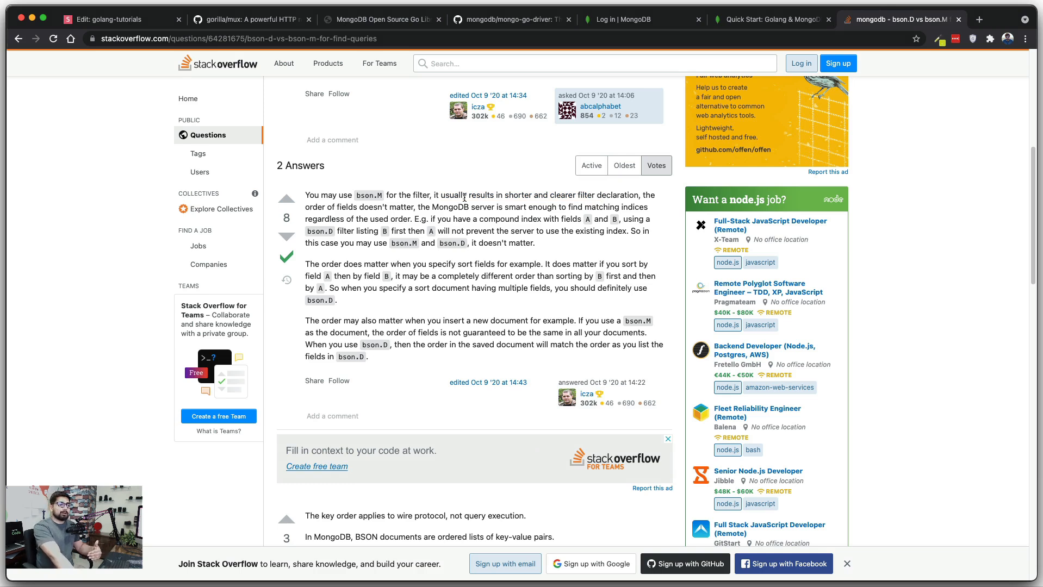
pyautogui.moveTo(333, 216)
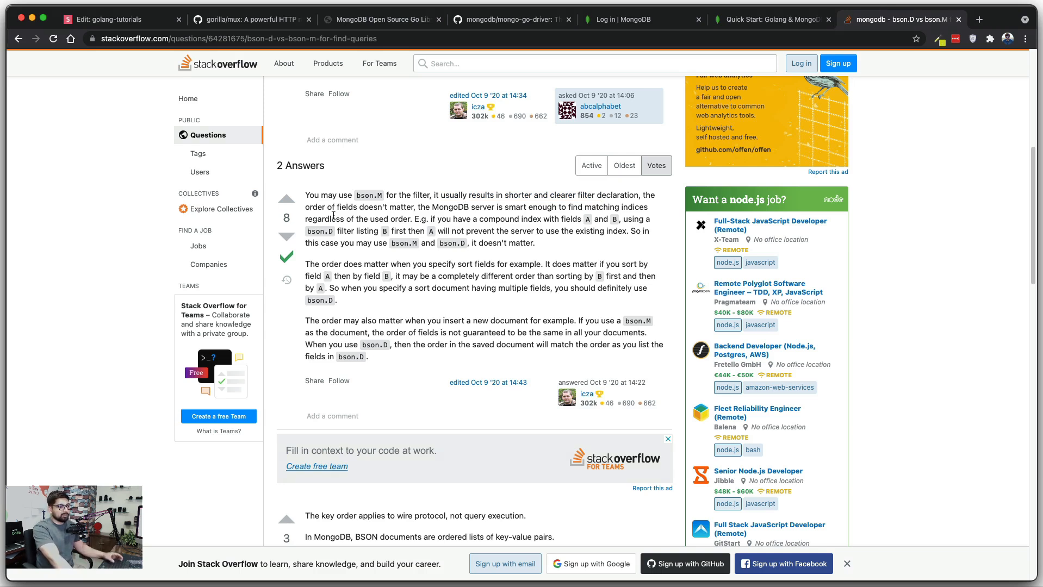
pyautogui.moveTo(495, 223)
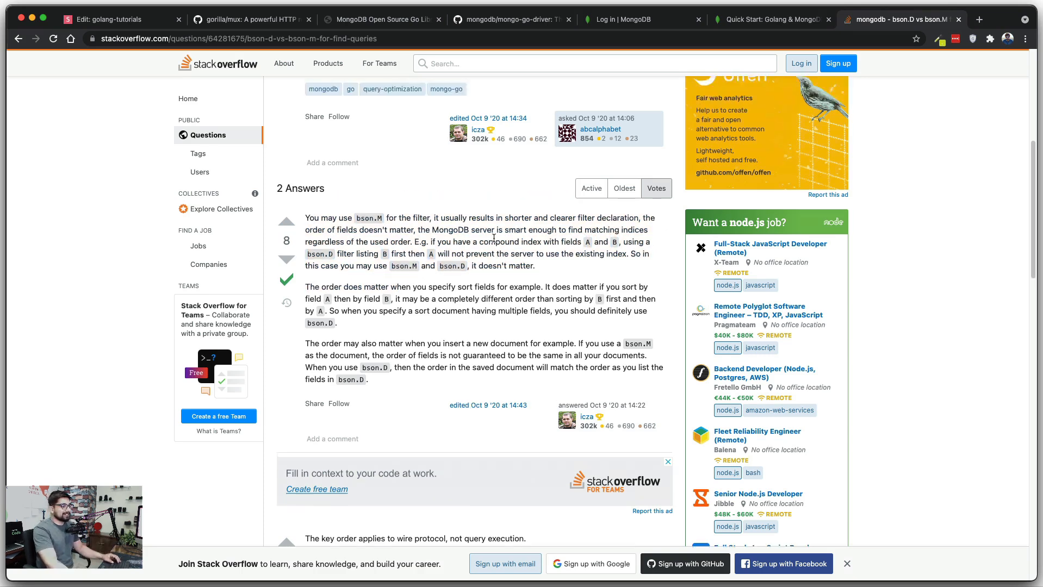
pyautogui.scroll(3)
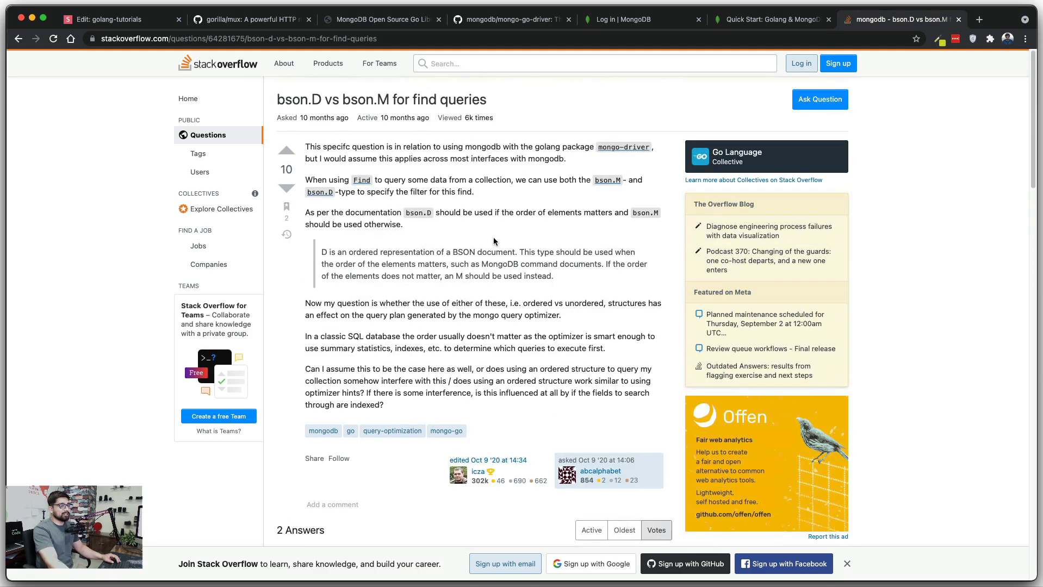
pyautogui.moveTo(488, 180)
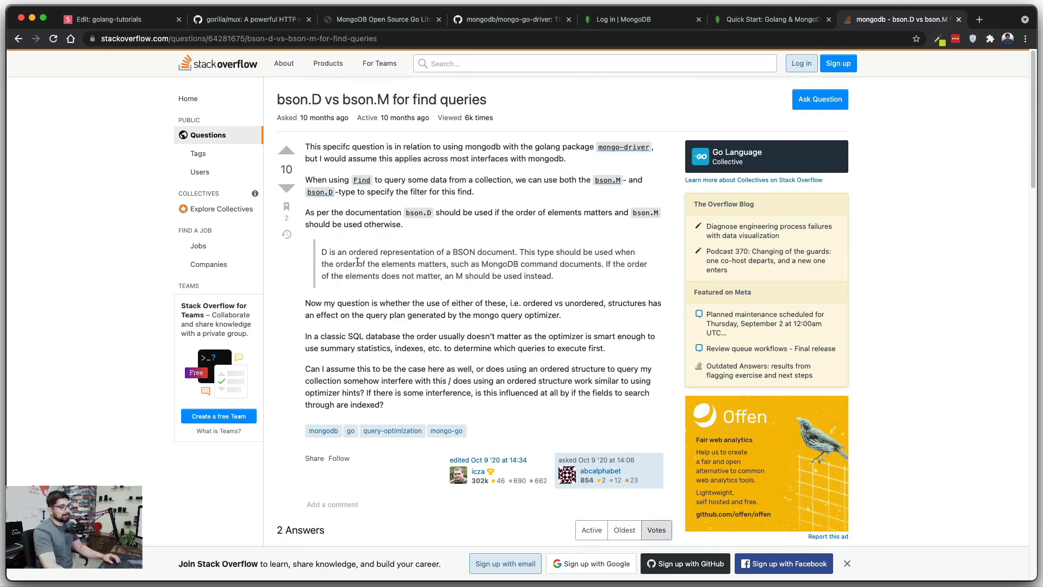
pyautogui.moveTo(613, 269)
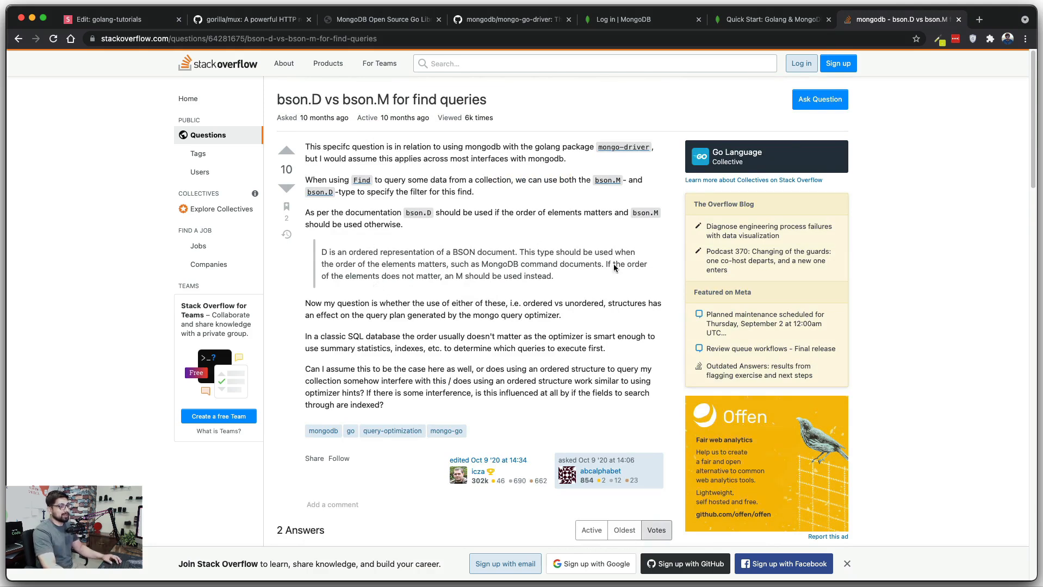
pyautogui.moveTo(616, 198)
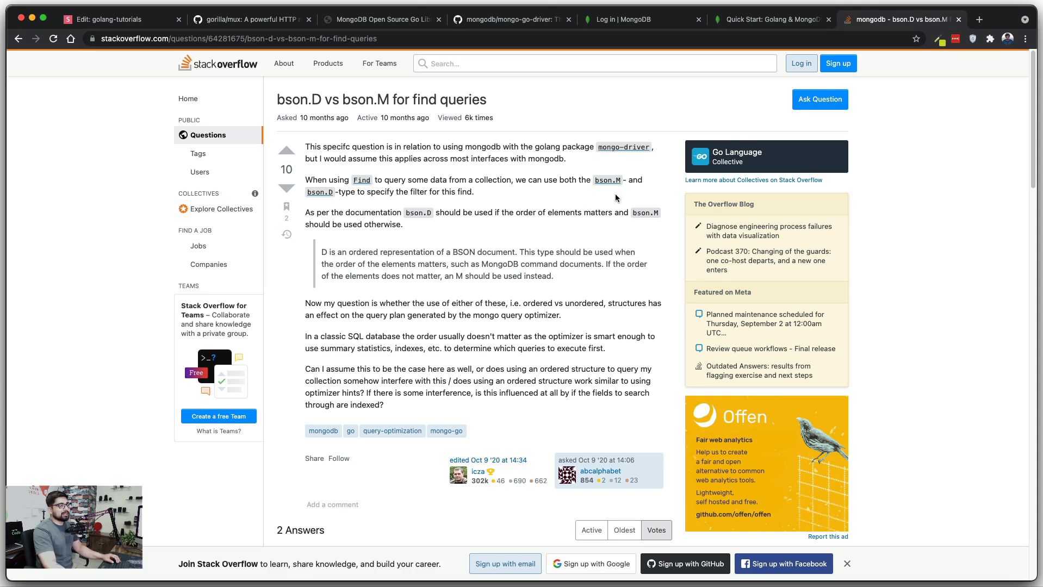
pyautogui.moveTo(552, 209)
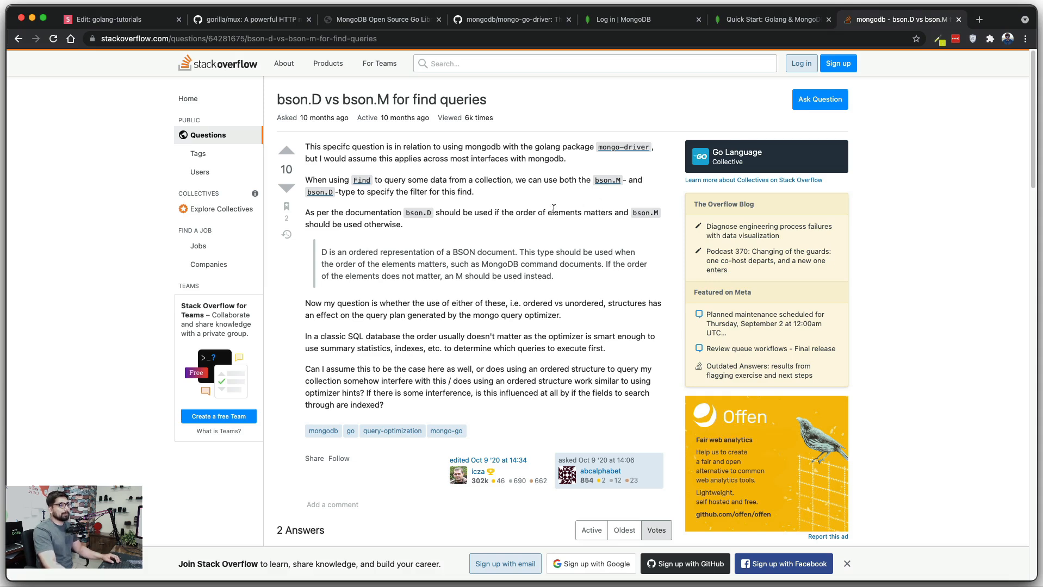
pyautogui.moveTo(501, 225)
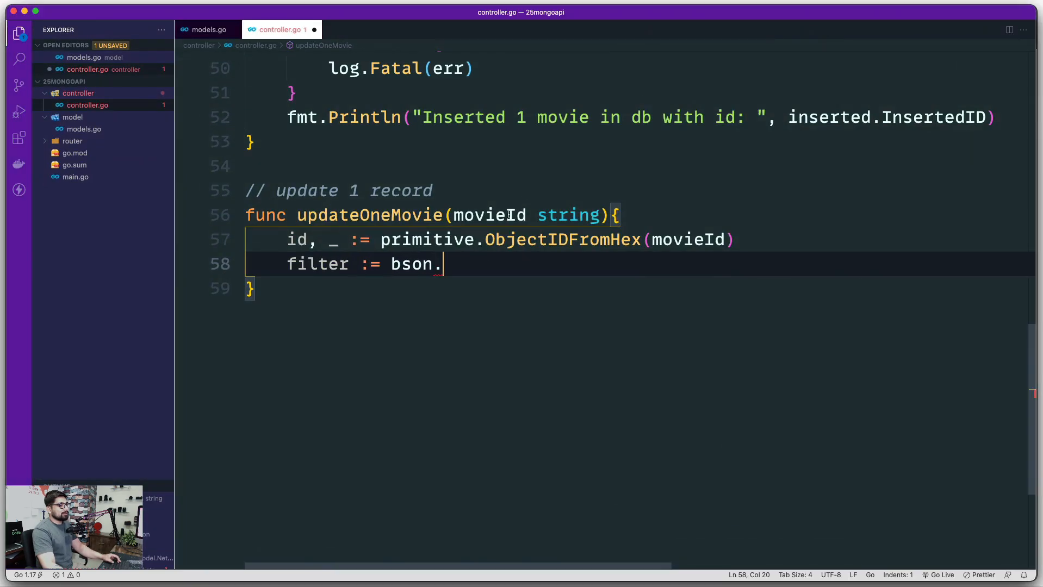
pyautogui.moveTo(513, 339)
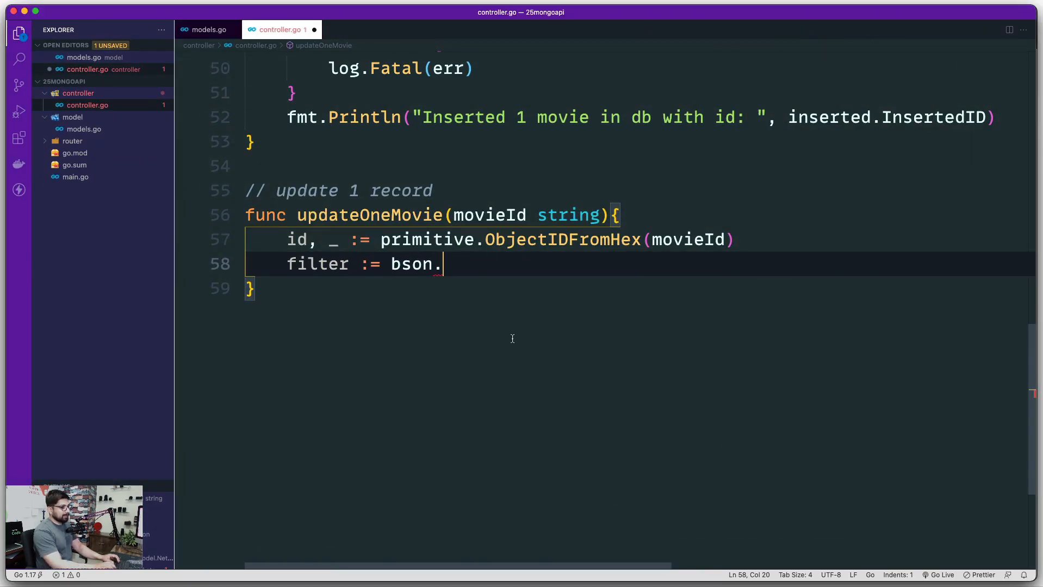
# Complete the filter as bson.M{"_id": id} and begin an update := line.
pyautogui.write('M{')
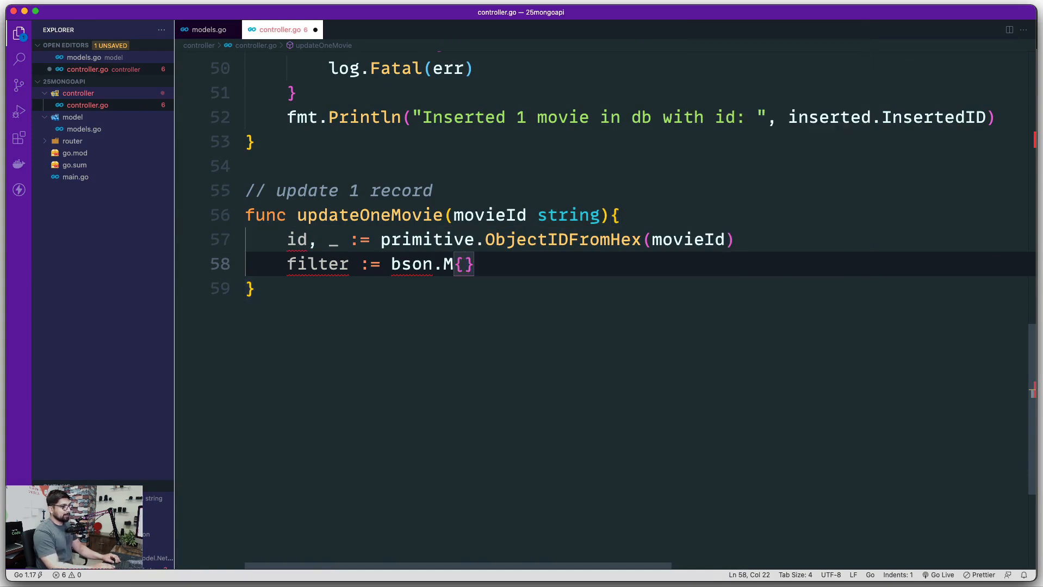
pyautogui.write('""')
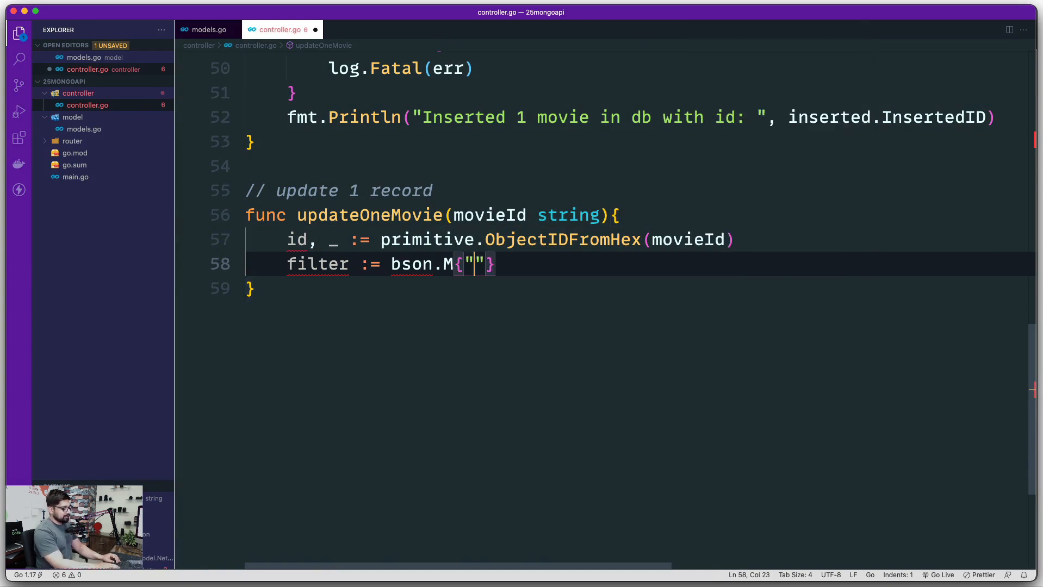
pyautogui.write('id')
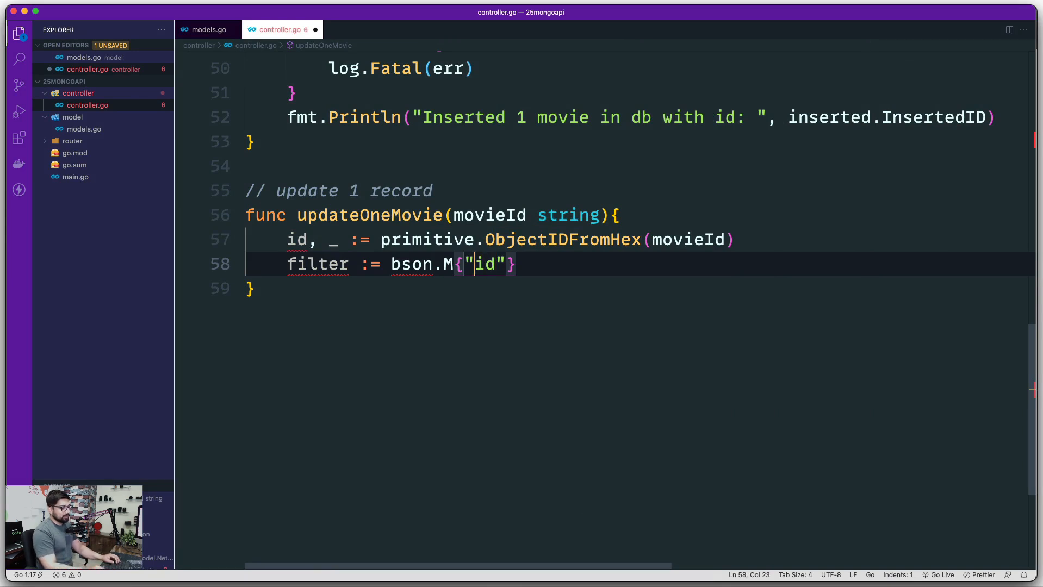
pyautogui.write('_')
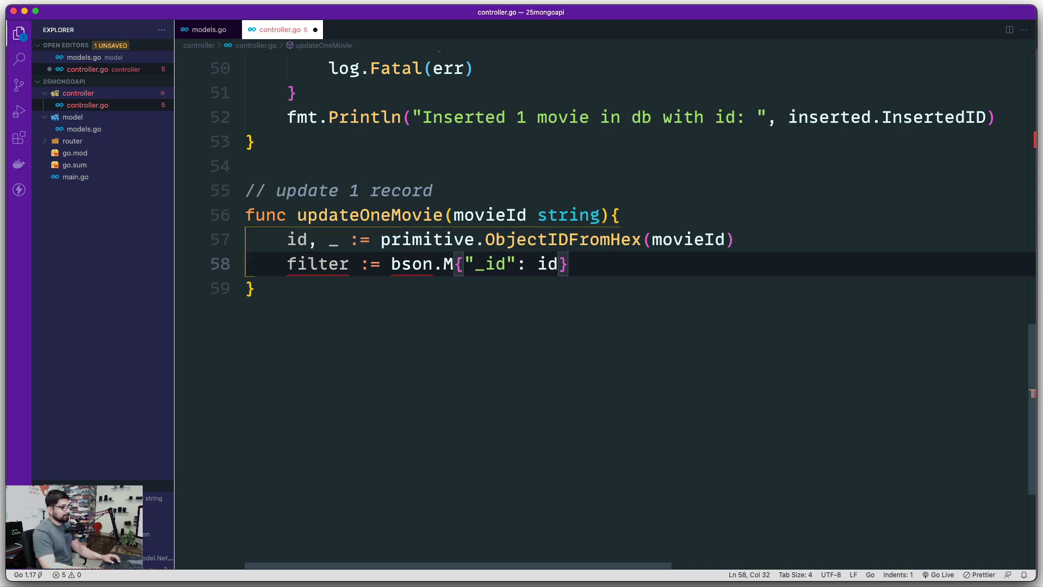
pyautogui.write('update :=')
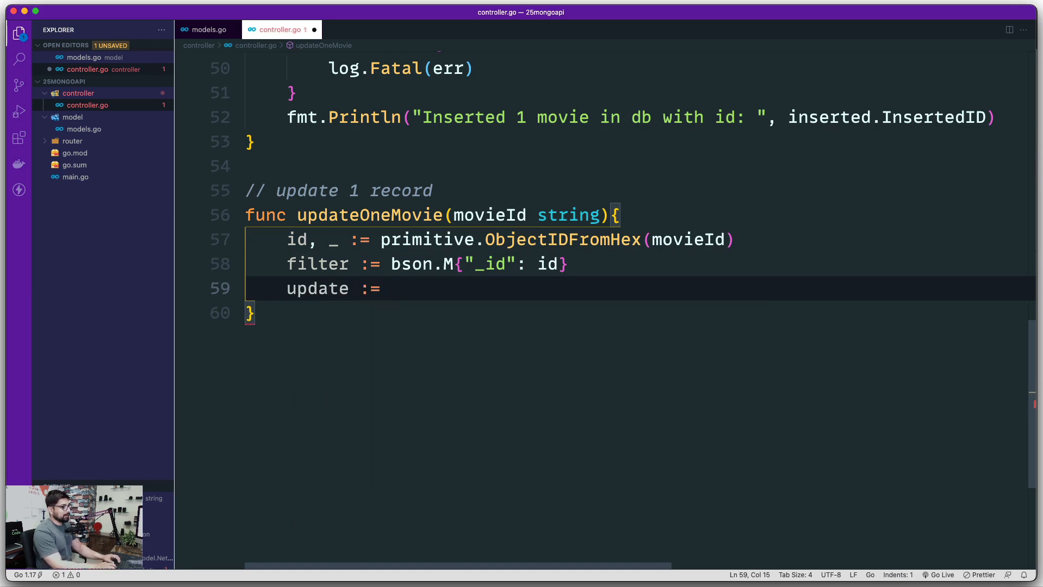
# Begin the update value as bson.M{"$set": bson.M...}.
pyautogui.write('bson')
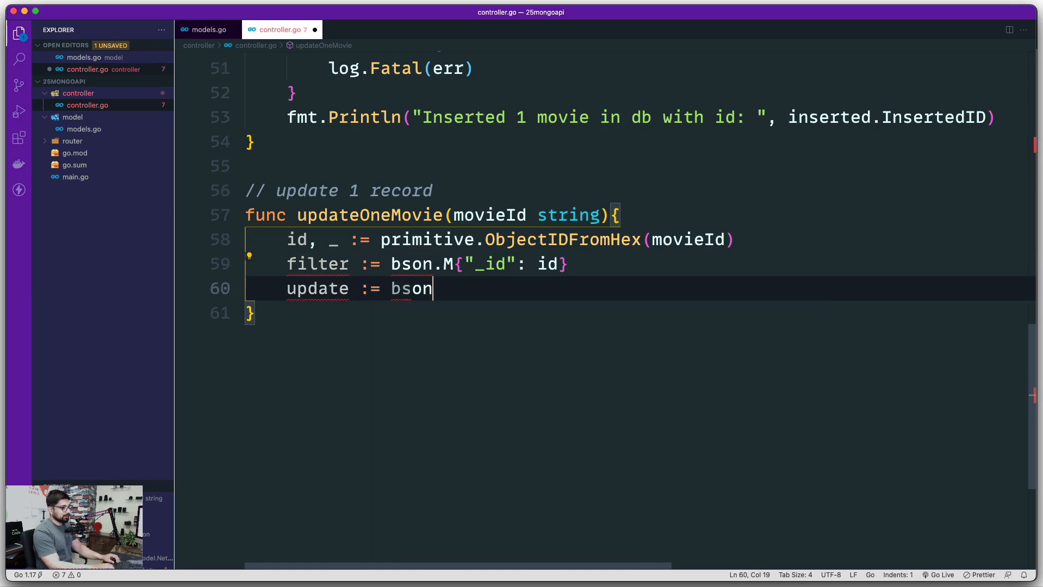
pyautogui.write('.M')
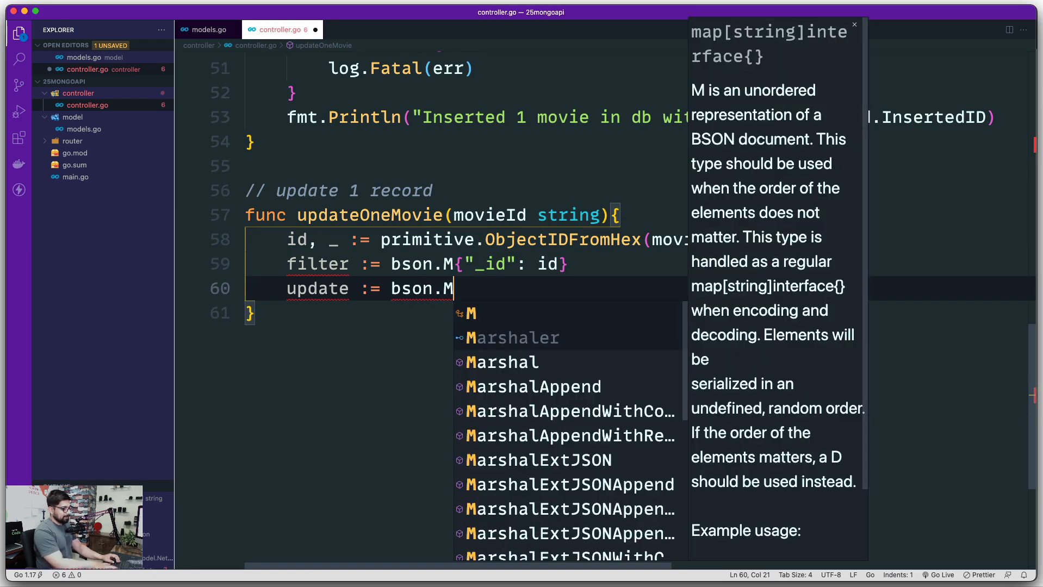
pyautogui.write('{')
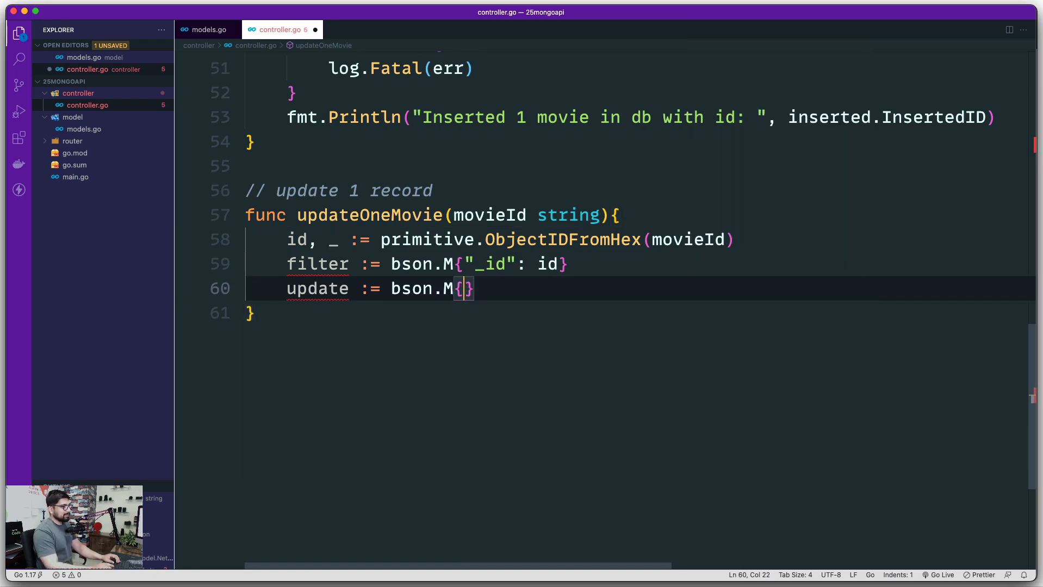
pyautogui.write('"')
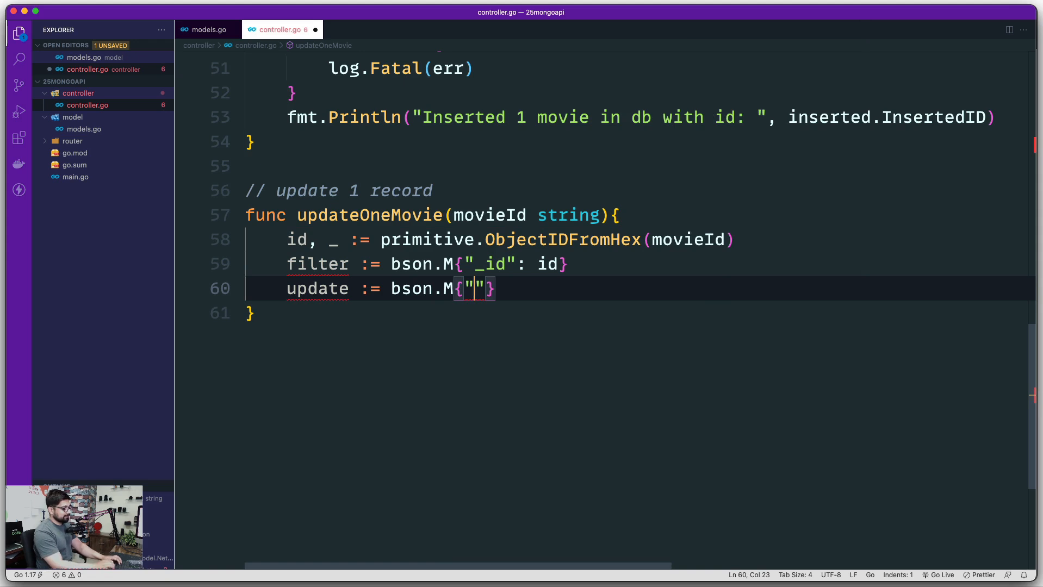
pyautogui.write('$set')
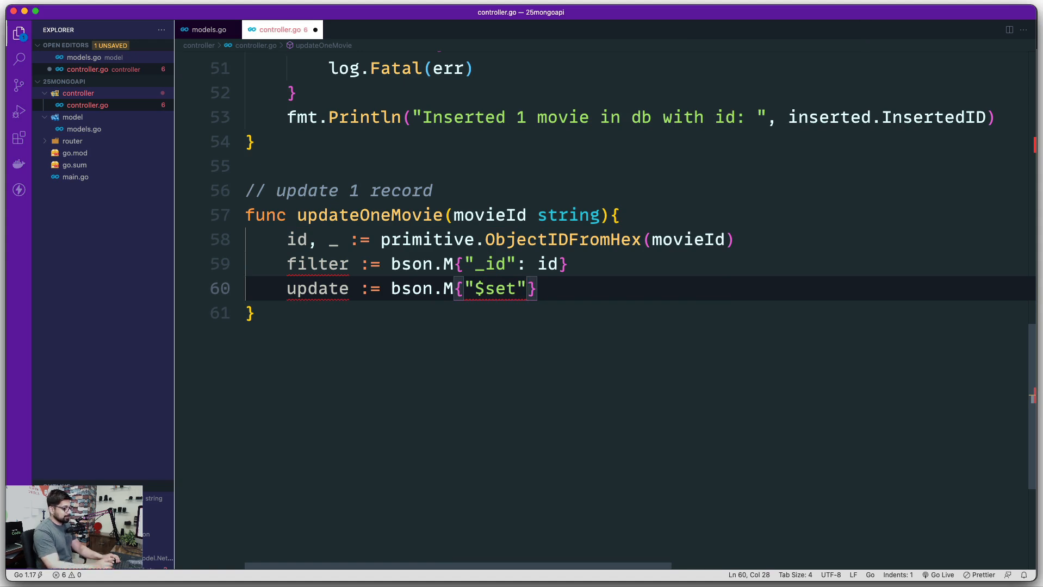
pyautogui.write(':')
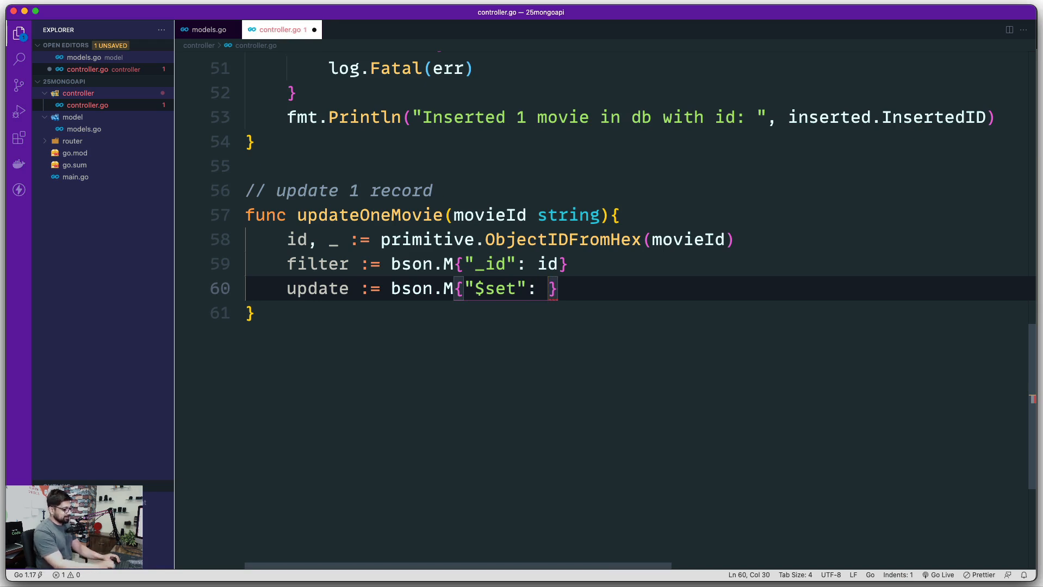
pyautogui.write('bson.M{')
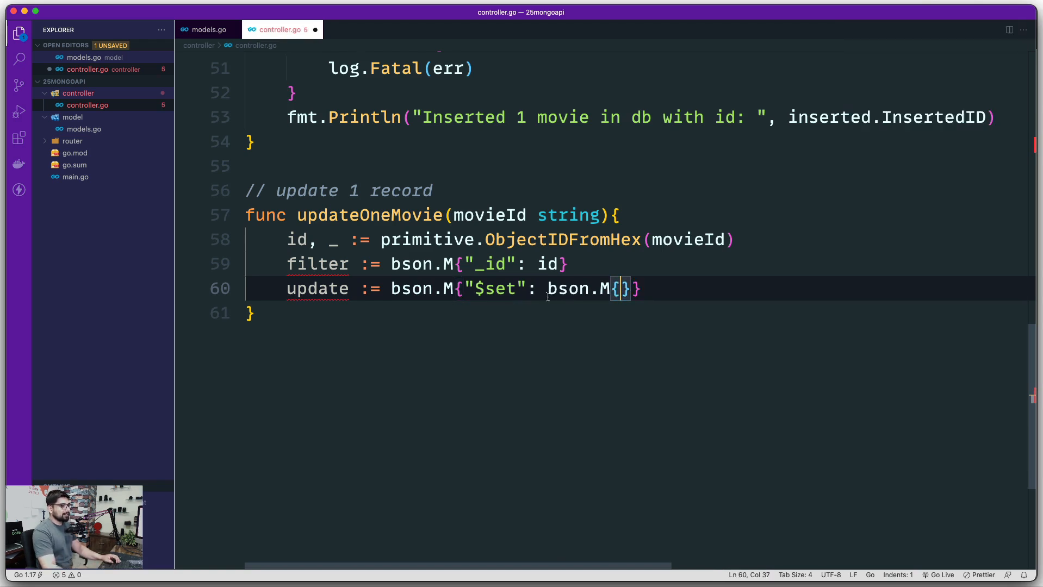
pyautogui.moveTo(637, 340)
pyautogui.write('"wa')
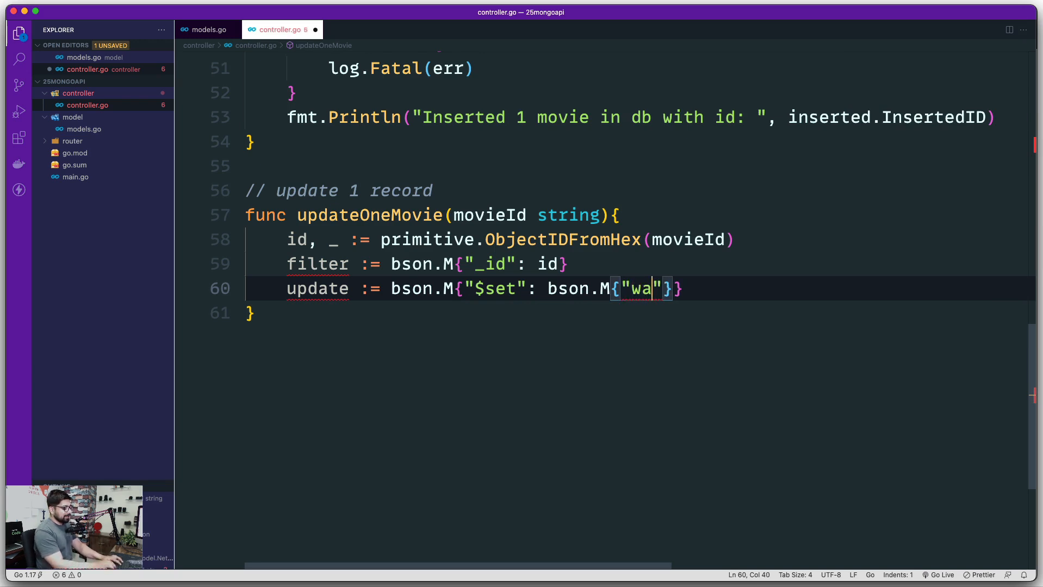
# Set "watched": true after checking the Netflix model's Watched field.
pyautogui.write('tched')
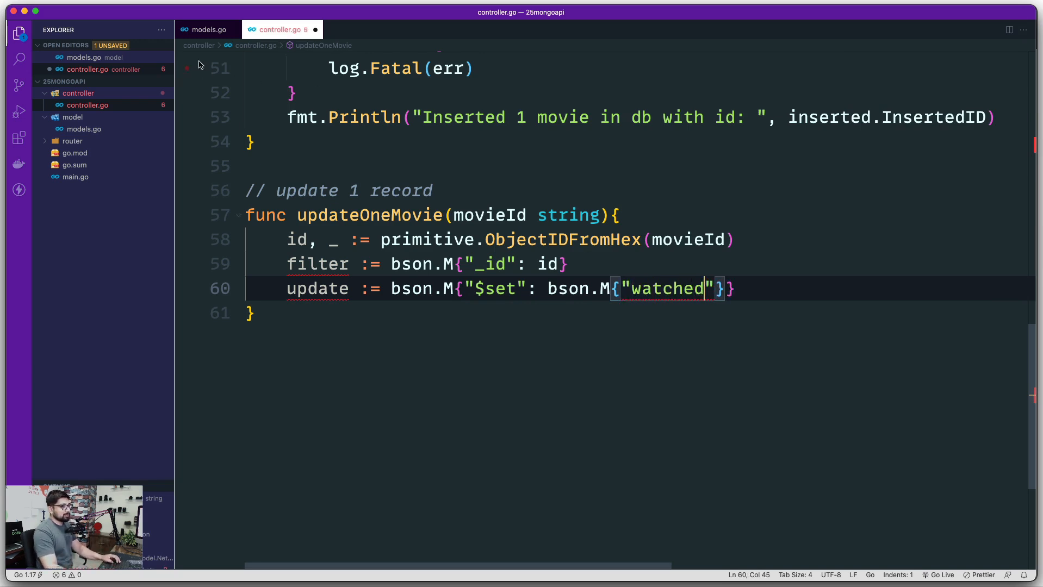
pyautogui.click(210, 29)
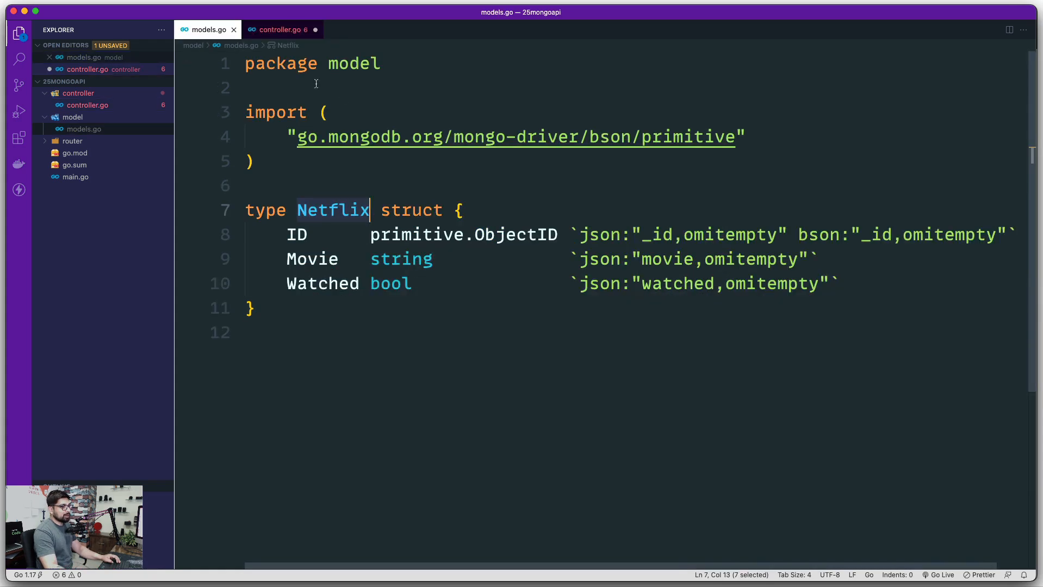
pyautogui.click(282, 29)
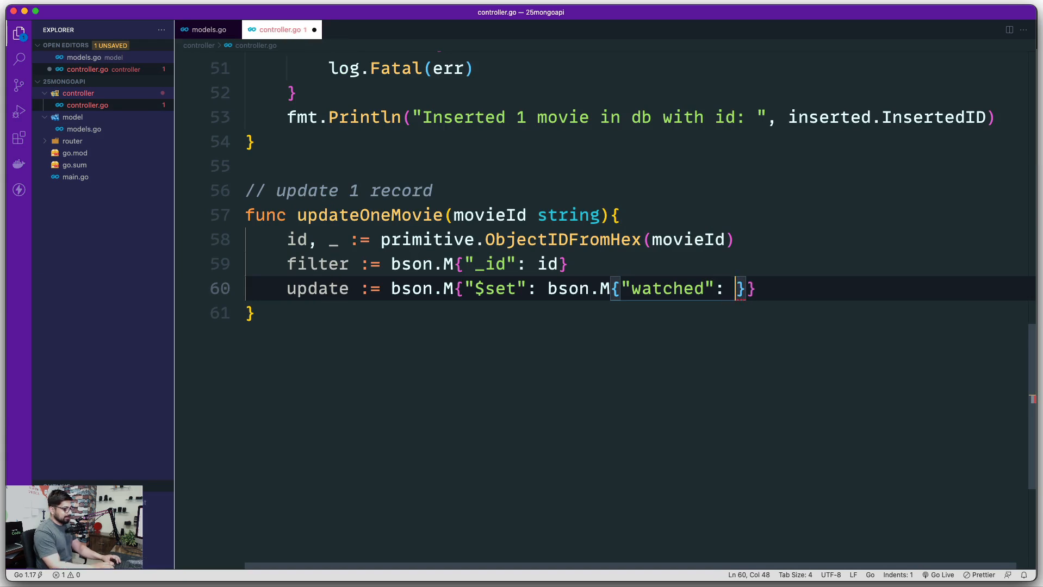
pyautogui.write('true')
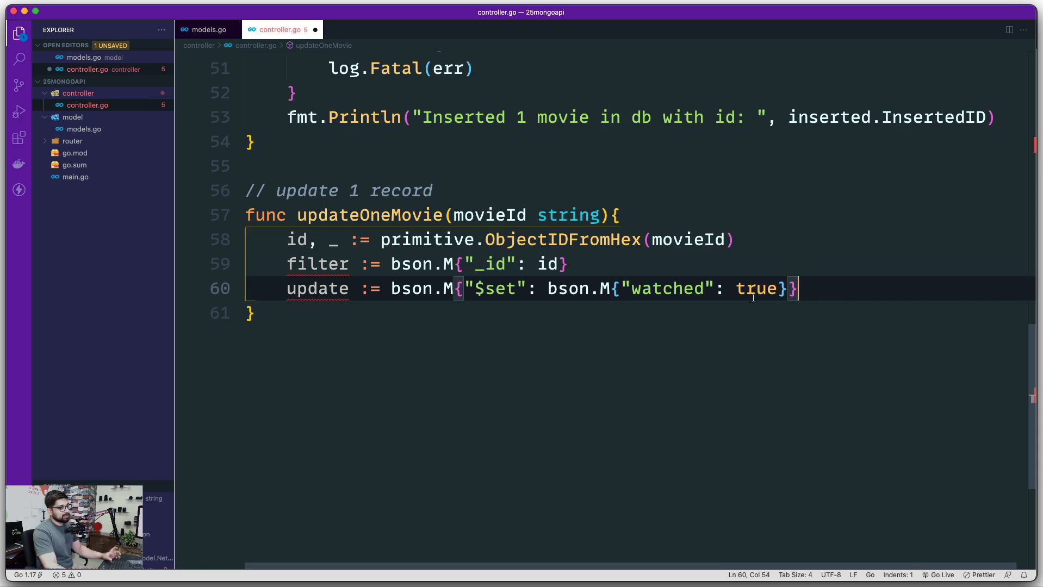
pyautogui.moveTo(985, 299)
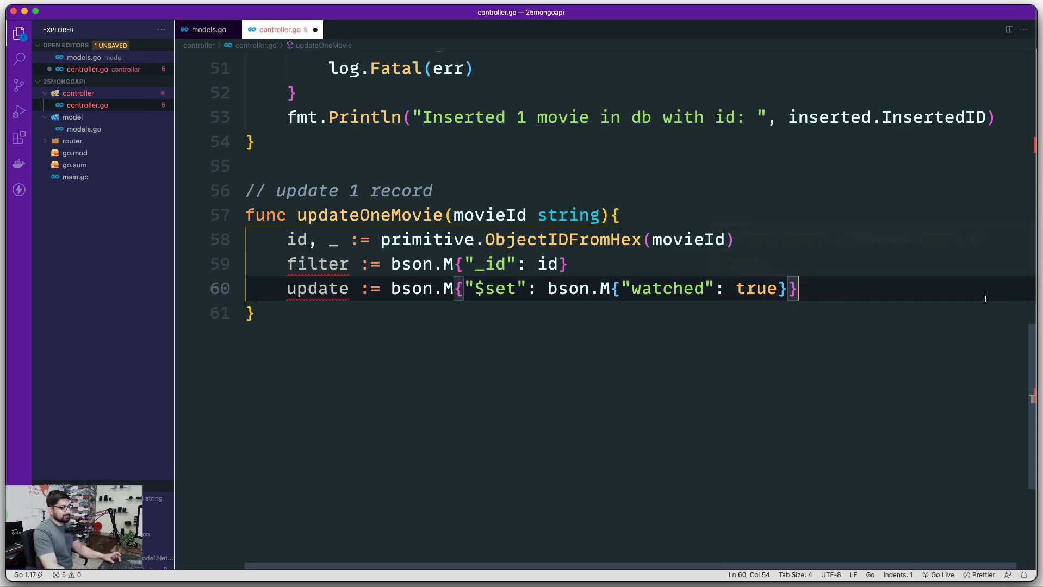
pyautogui.scroll(-3)
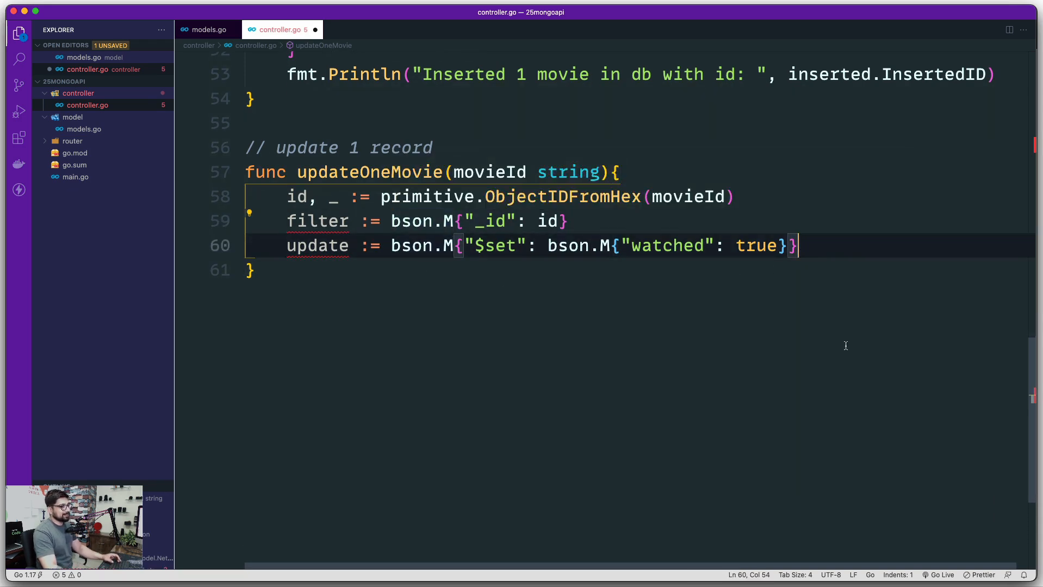
pyautogui.moveTo(858, 404)
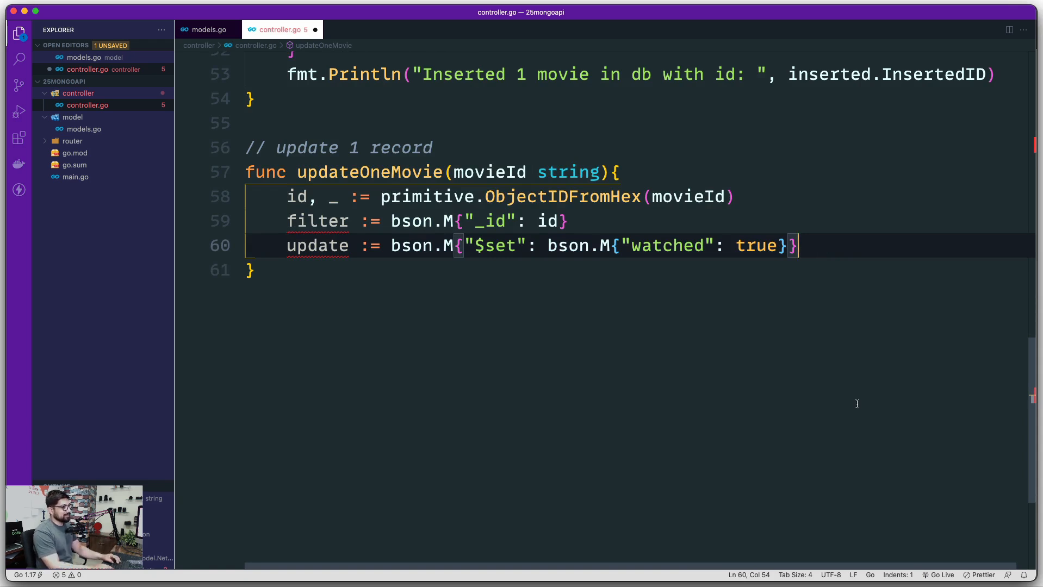
pyautogui.press('enter')
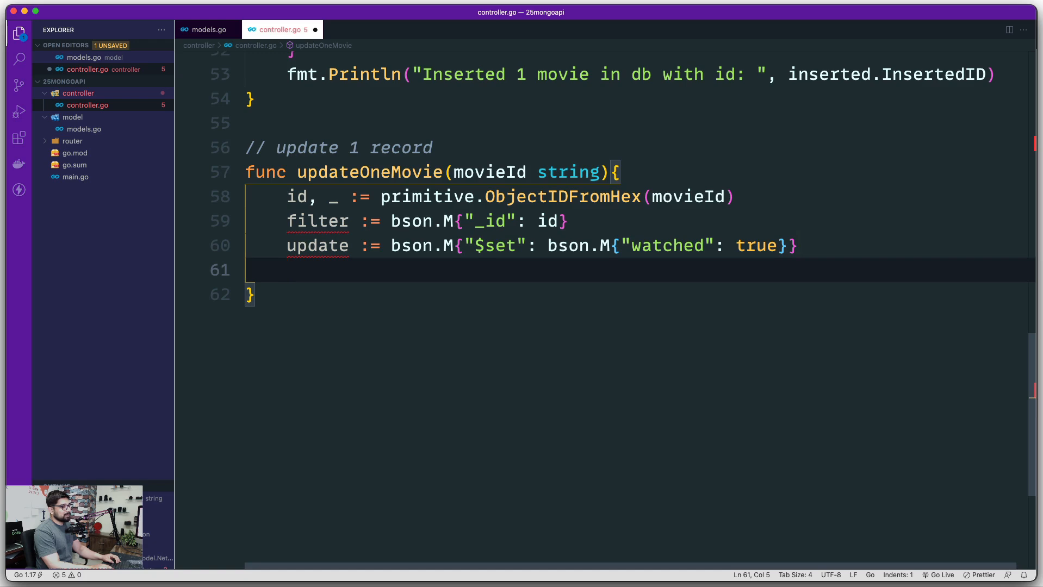
# Add result, err := collection.UpdateOne(context.Background(), filter, update).
pyautogui.write('collection.')
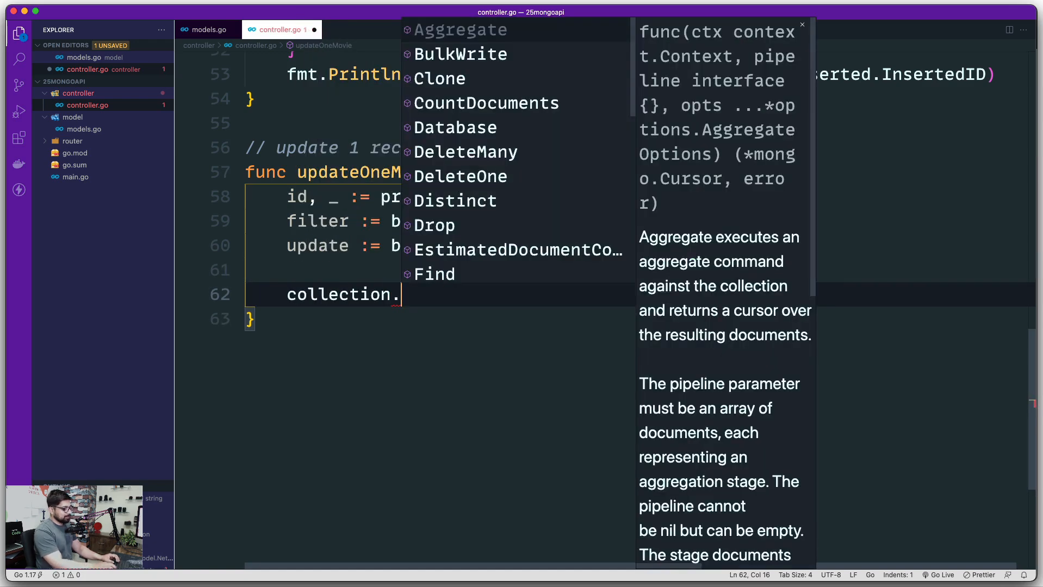
pyautogui.write('UP')
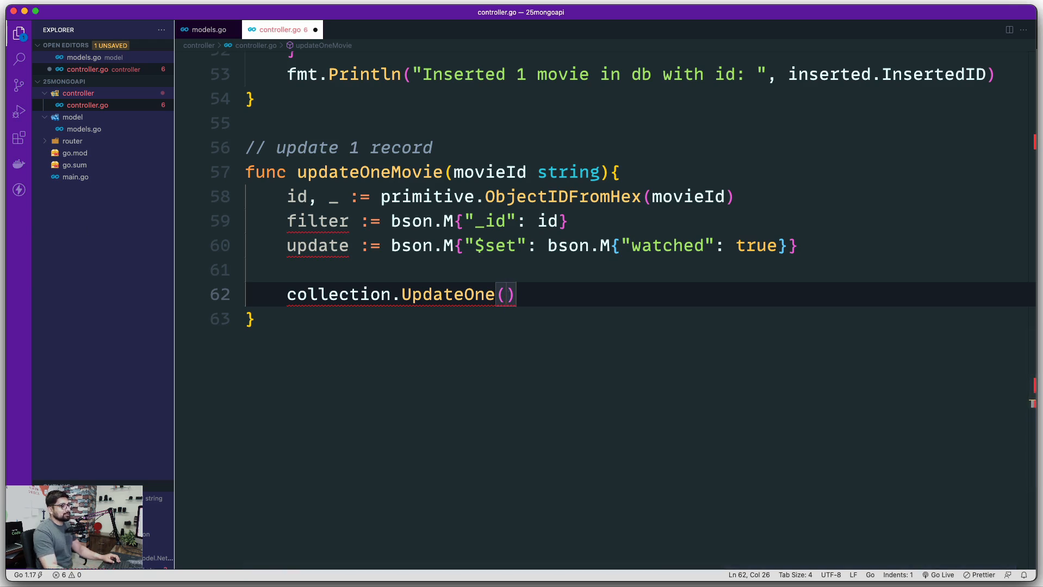
pyautogui.write('co')
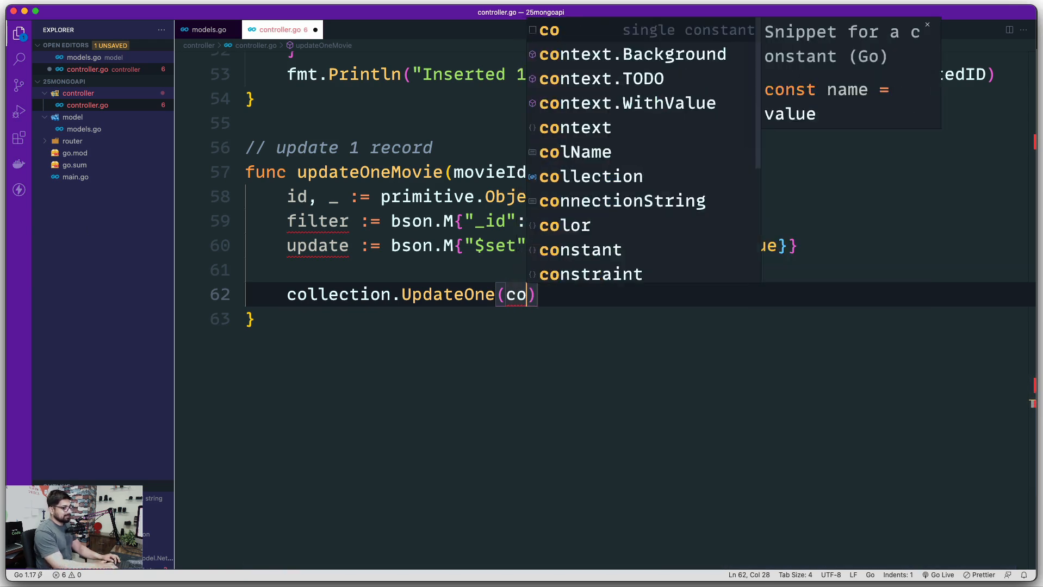
pyautogui.click(632, 54)
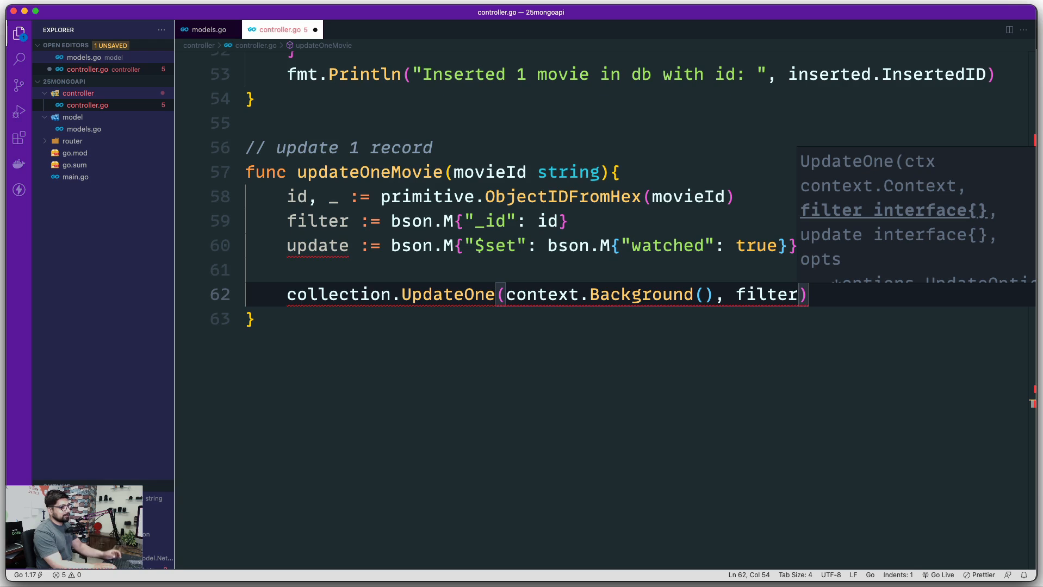
pyautogui.write(', update')
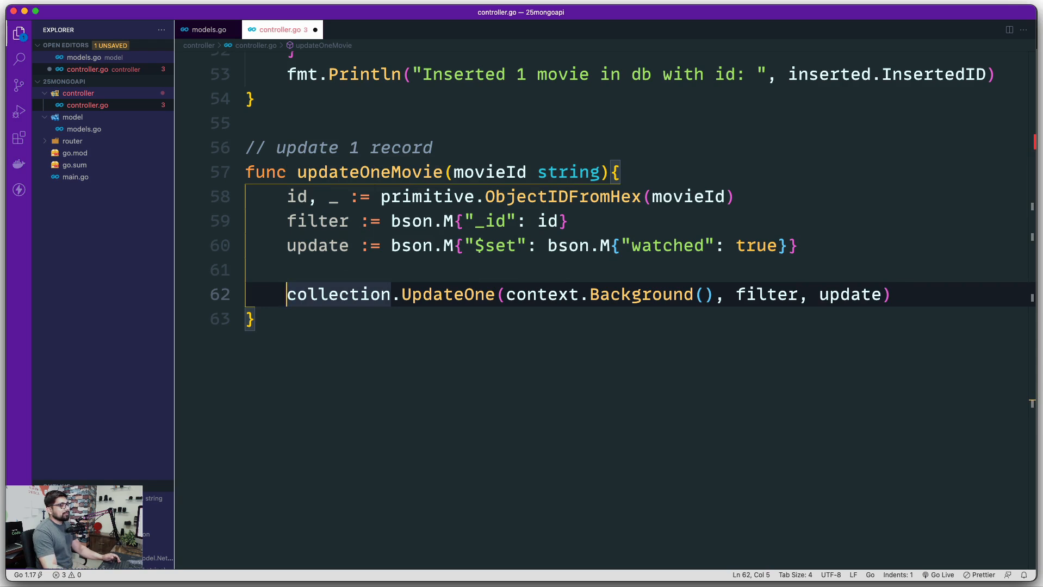
pyautogui.write('result, err :=')
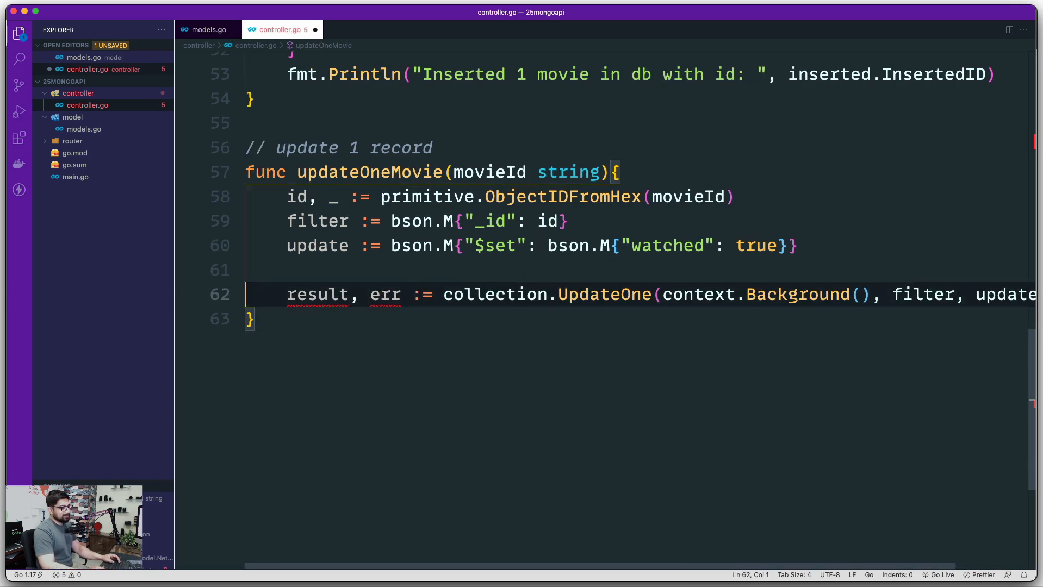
# Add if err != nil { log.Fatal(err) } after the UpdateOne call.
pyautogui.press('enter')
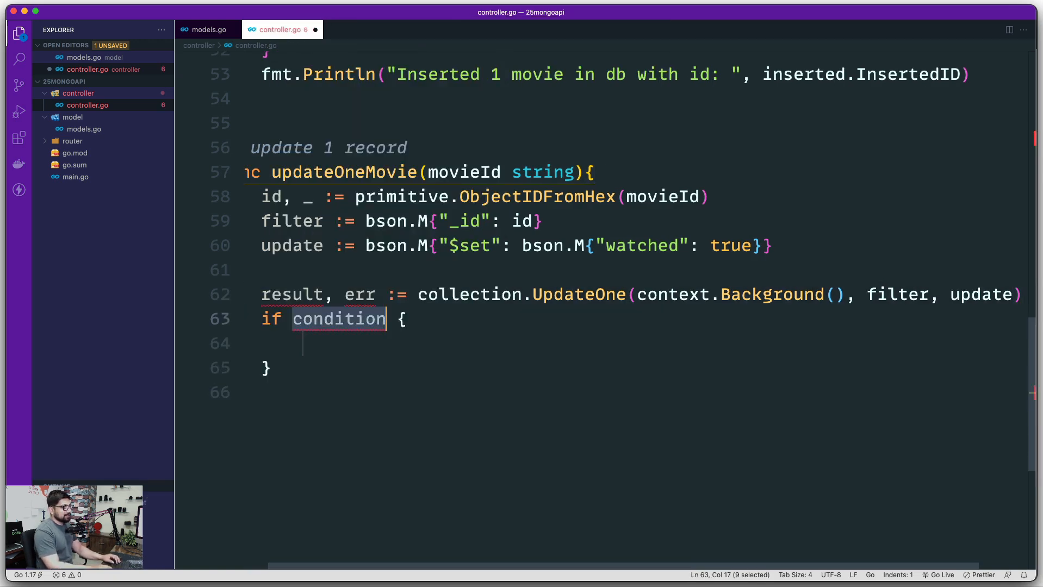
pyautogui.write('err != nill')
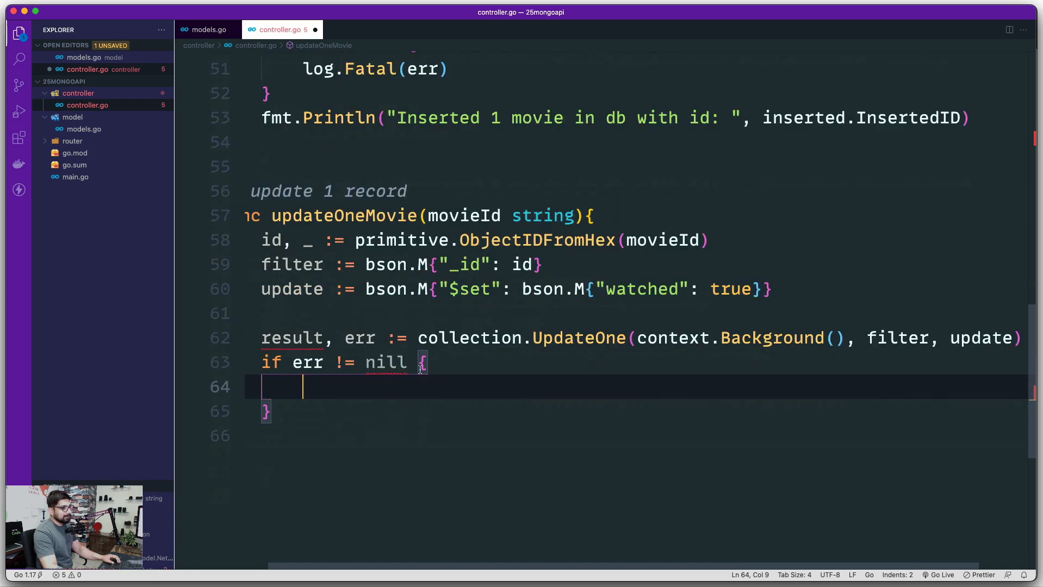
pyautogui.press('Backspace')
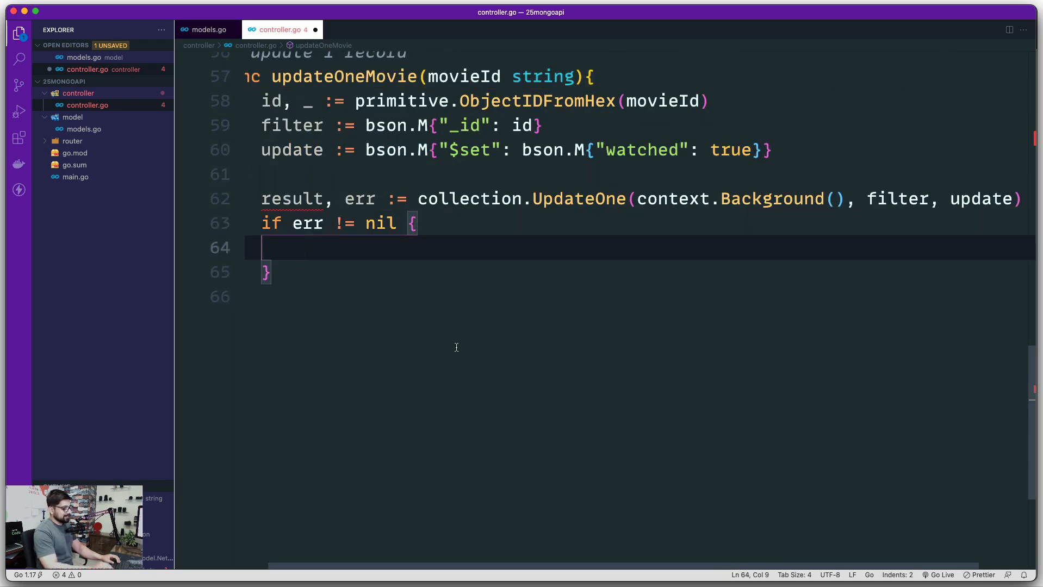
pyautogui.write('log.Fatal(err')
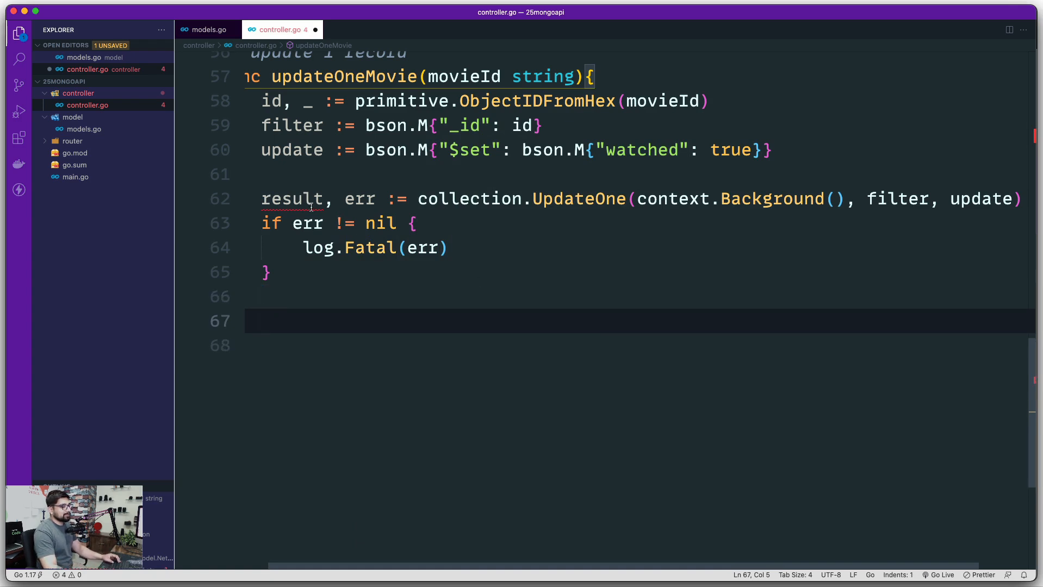
pyautogui.moveTo(564, 273)
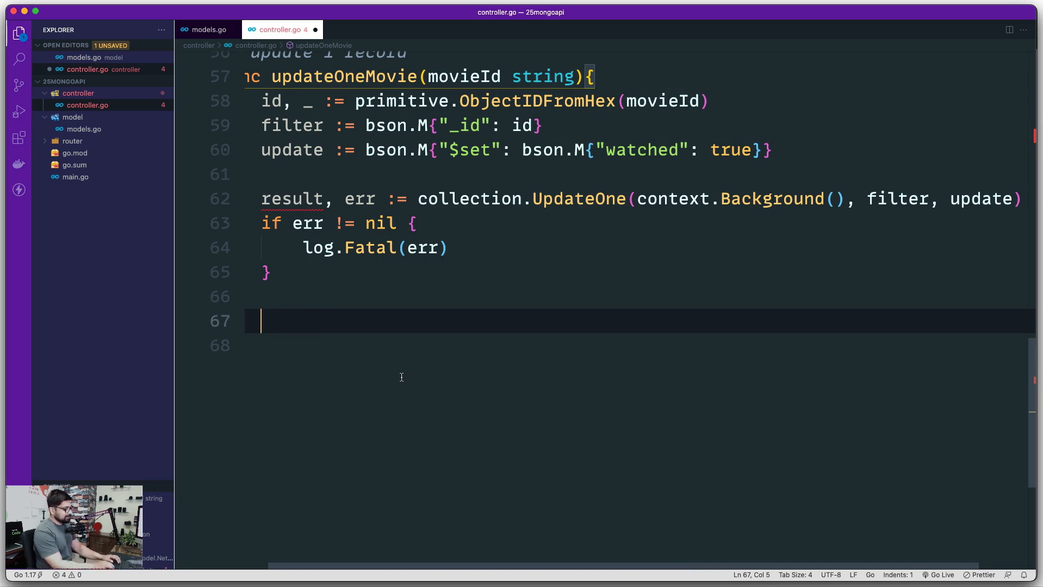
# Add fmt.Println("modified count: ", result.ModifiedCount) at the end of updateOneMovie.
pyautogui.write('fmt.Println(')
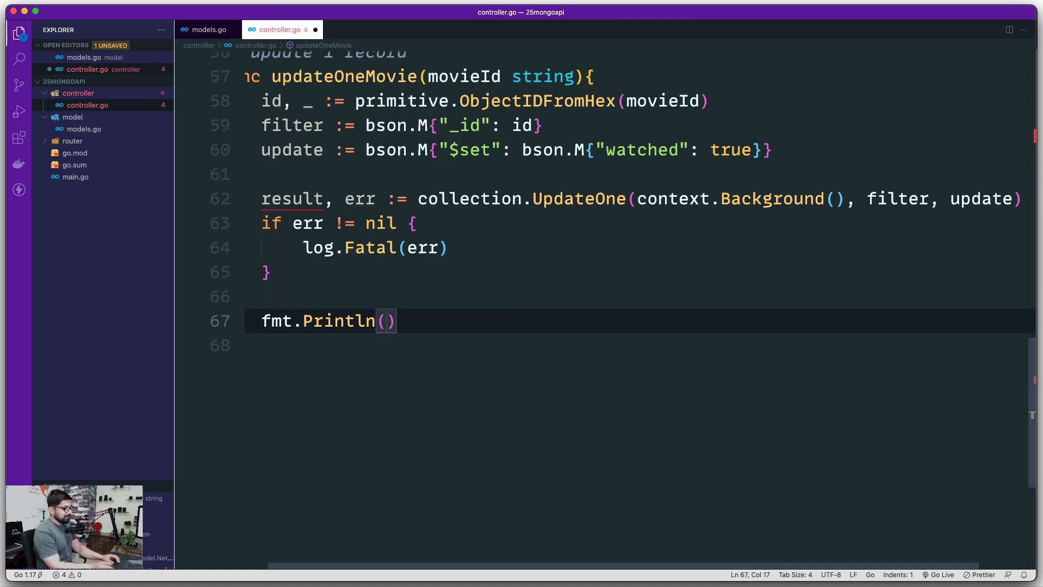
pyautogui.write('"modie"')
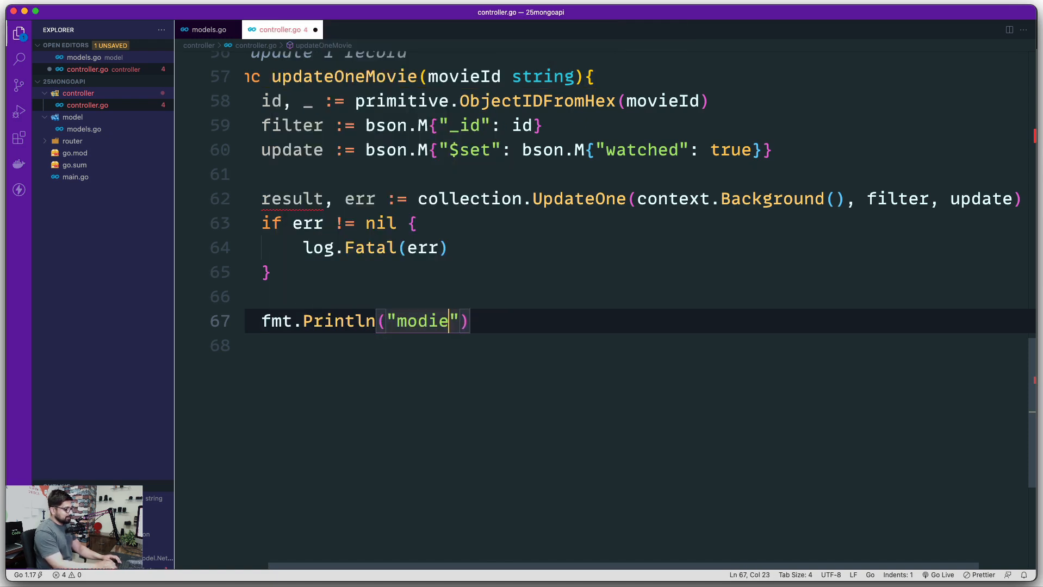
pyautogui.write('fi')
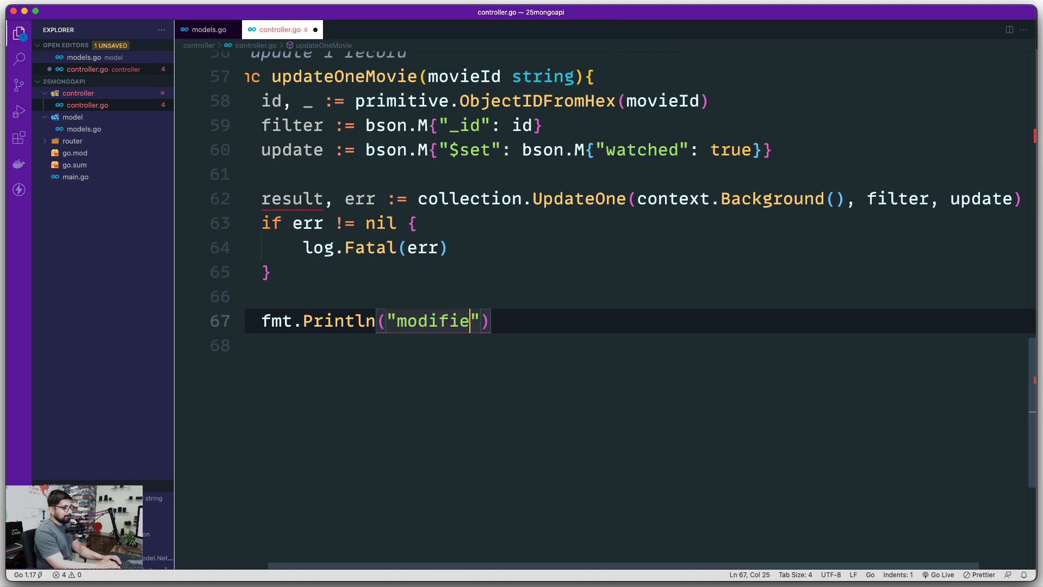
pyautogui.write('d count')
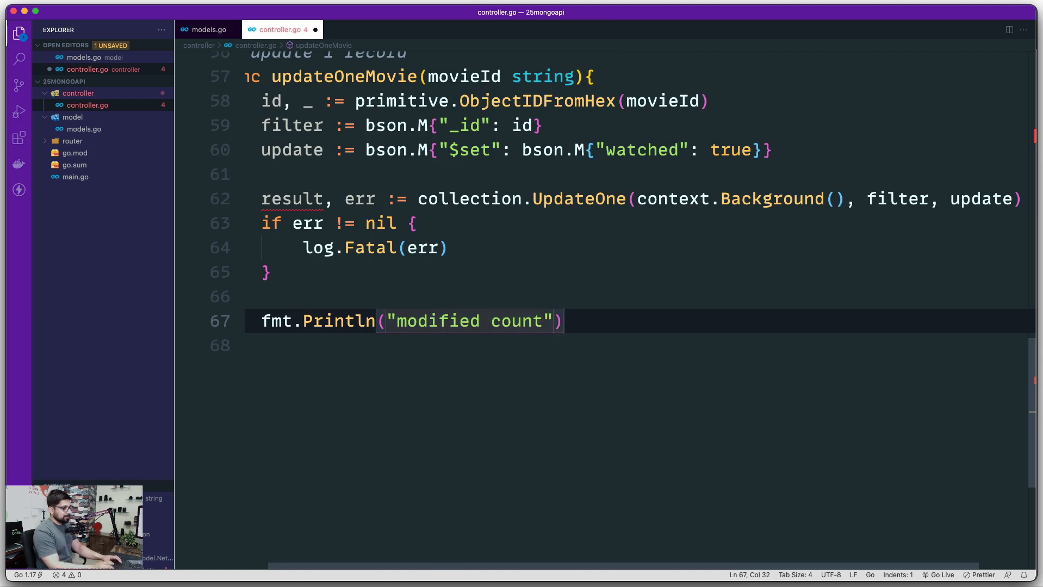
pyautogui.write(':')
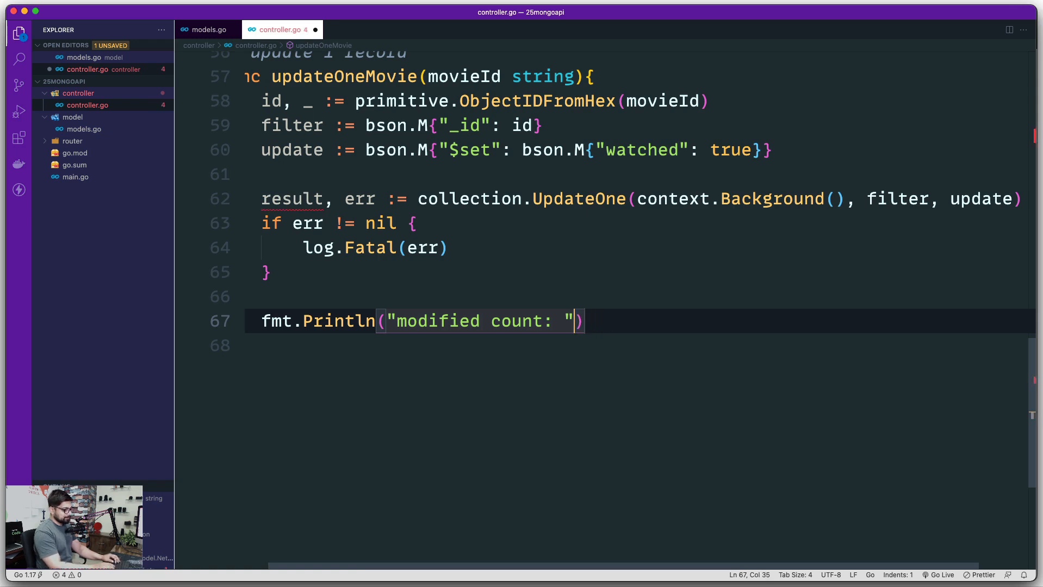
pyautogui.write(', result')
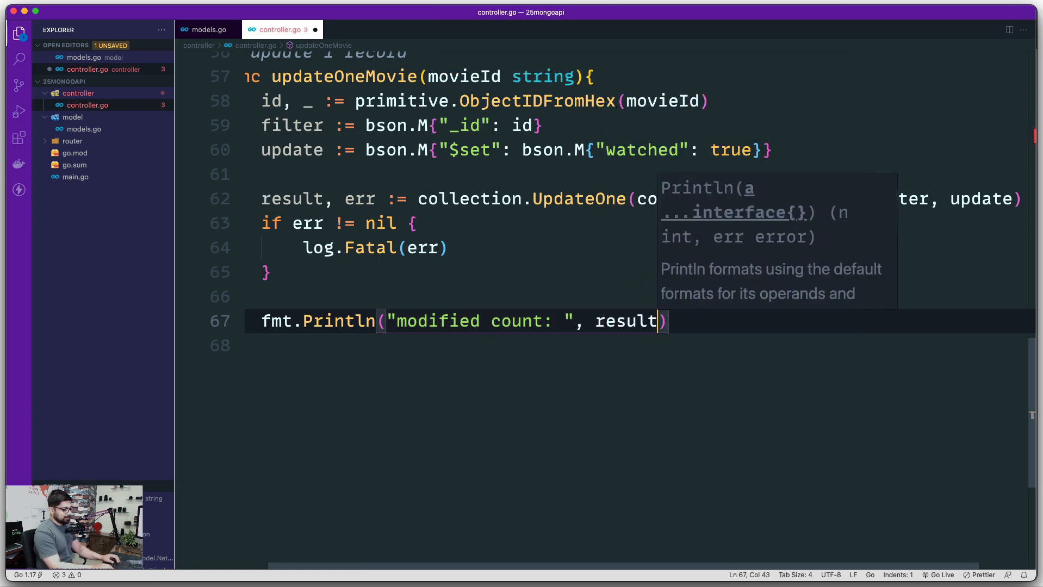
pyautogui.write('.ModifiedCount')
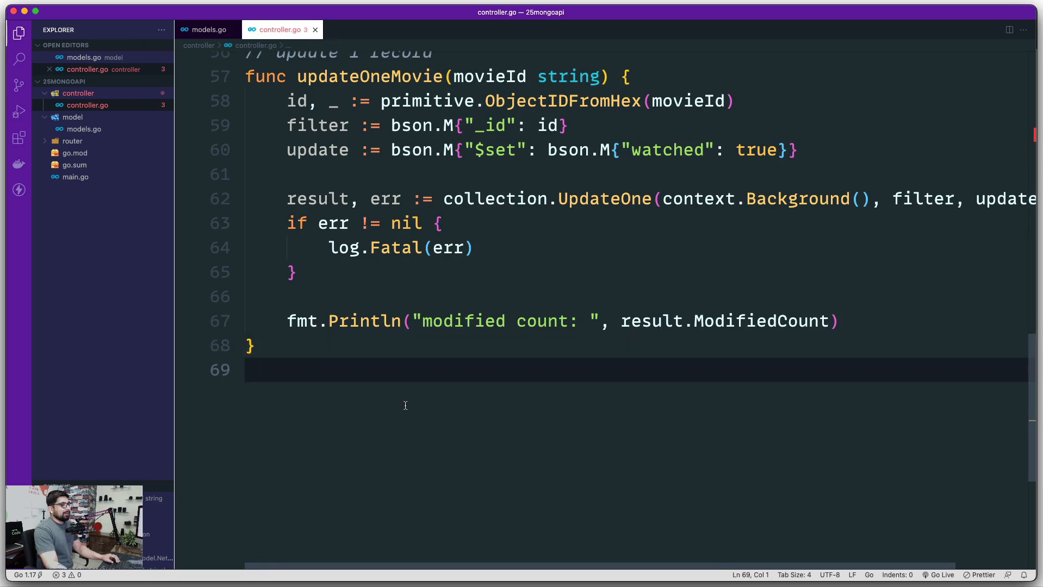
pyautogui.scroll(3)
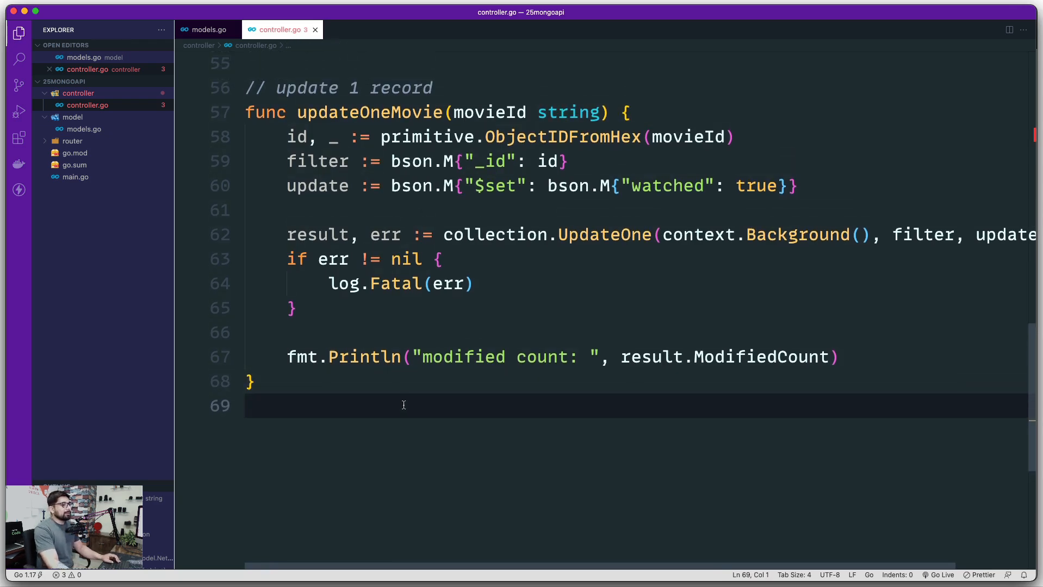
pyautogui.scroll(3)
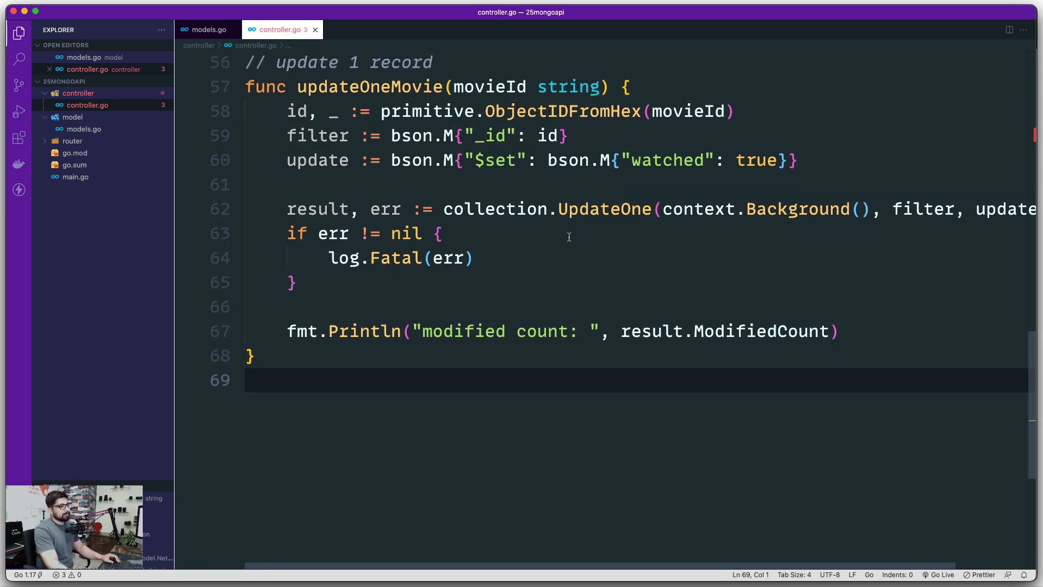
pyautogui.moveTo(387, 160)
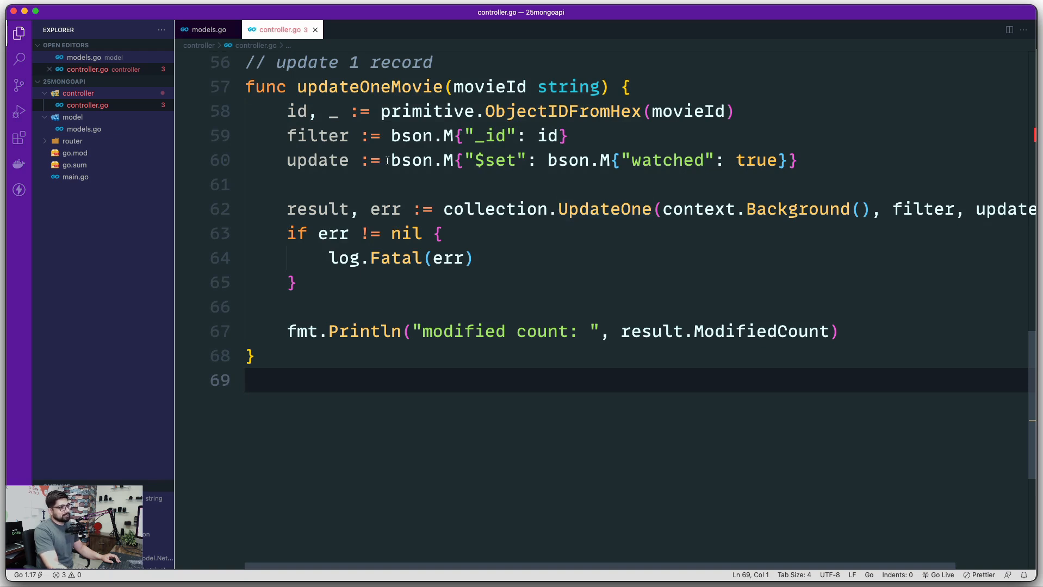
pyautogui.click(489, 185)
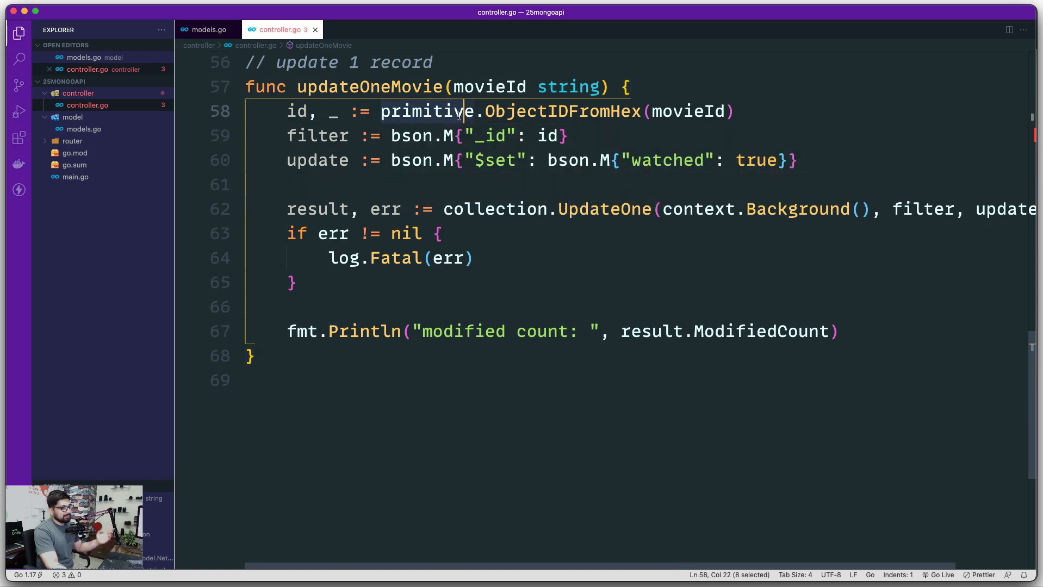
pyautogui.click(457, 314)
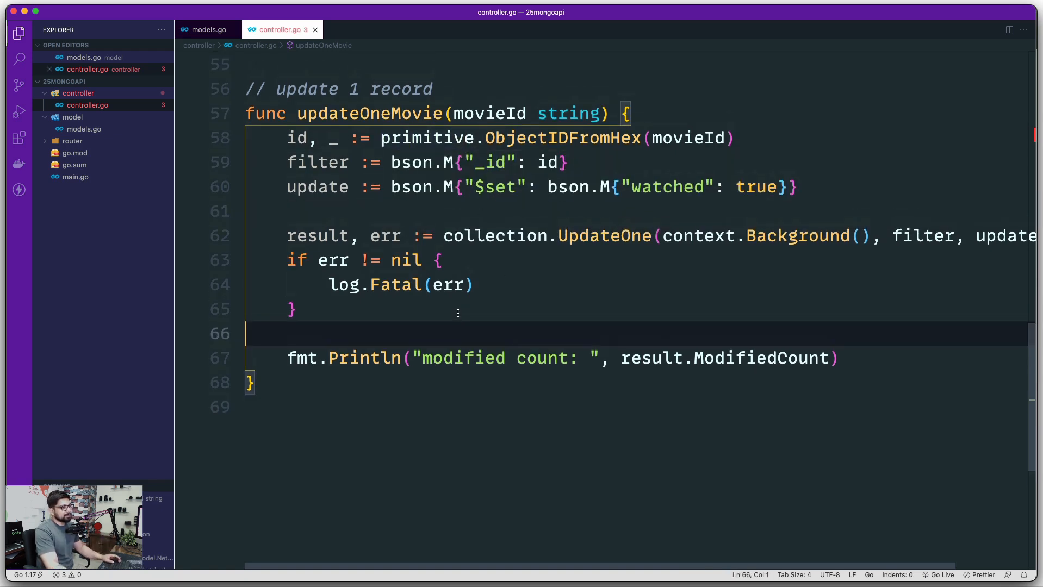